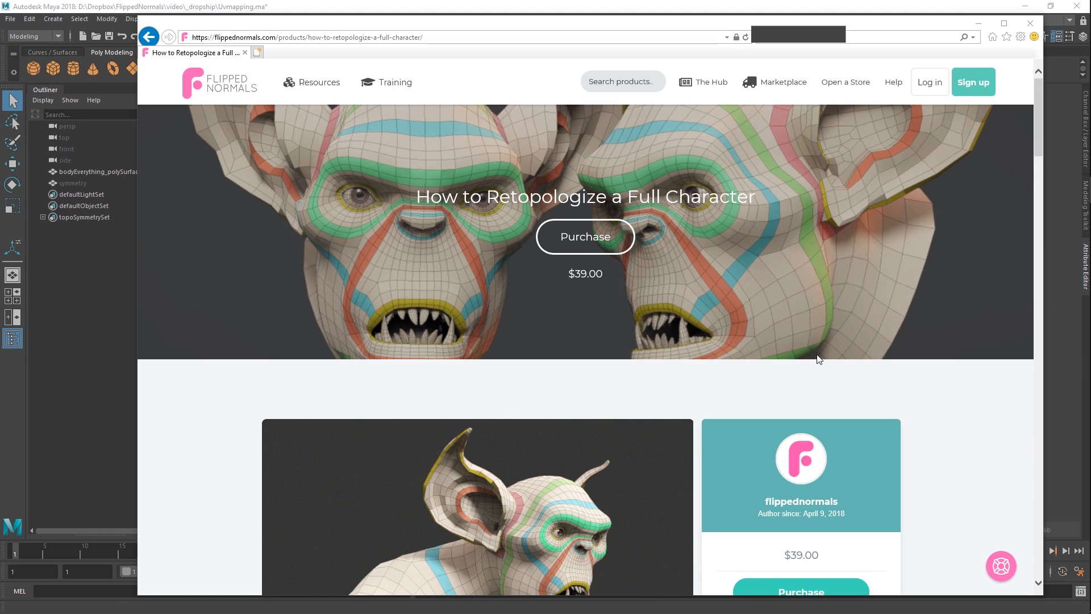
Browse the UV menu's Cut/Sew tools, then open the UV Editor beside the creature.
scroll("down", 3)
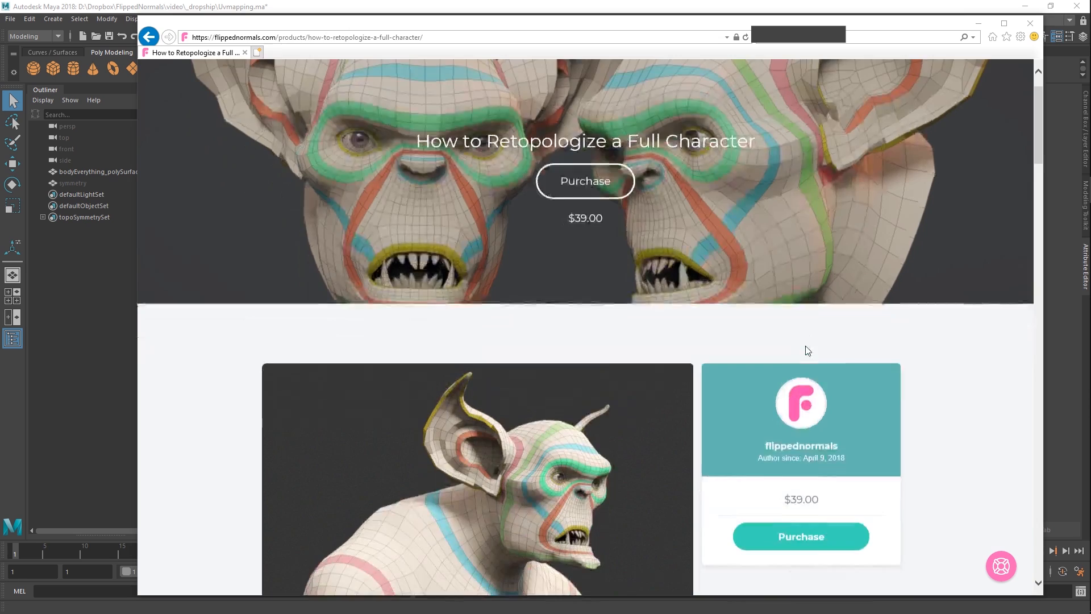
scroll("down", 3)
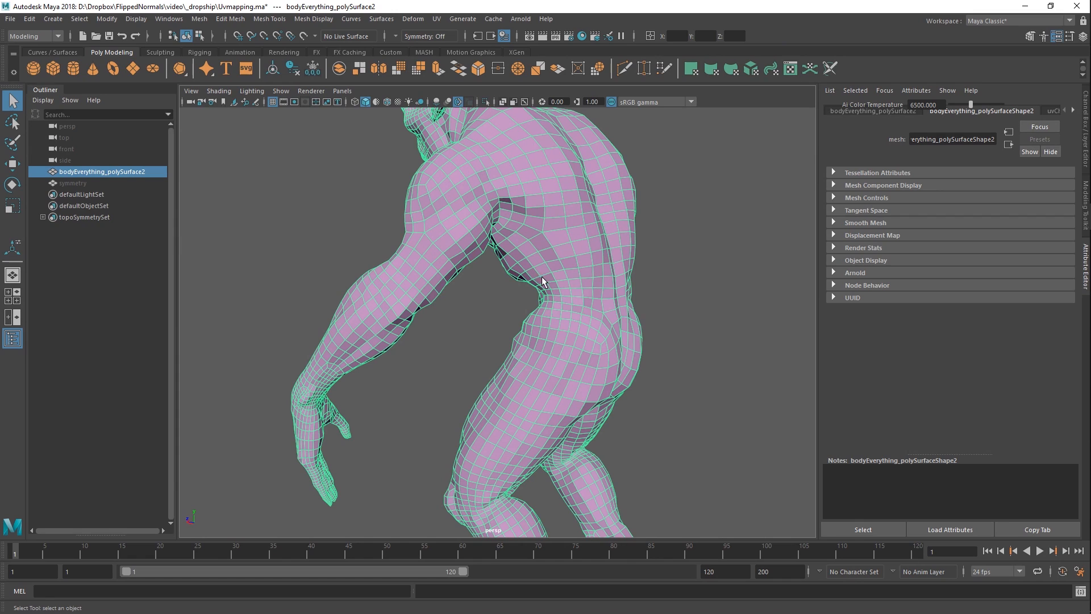
mouse_move(689, 279)
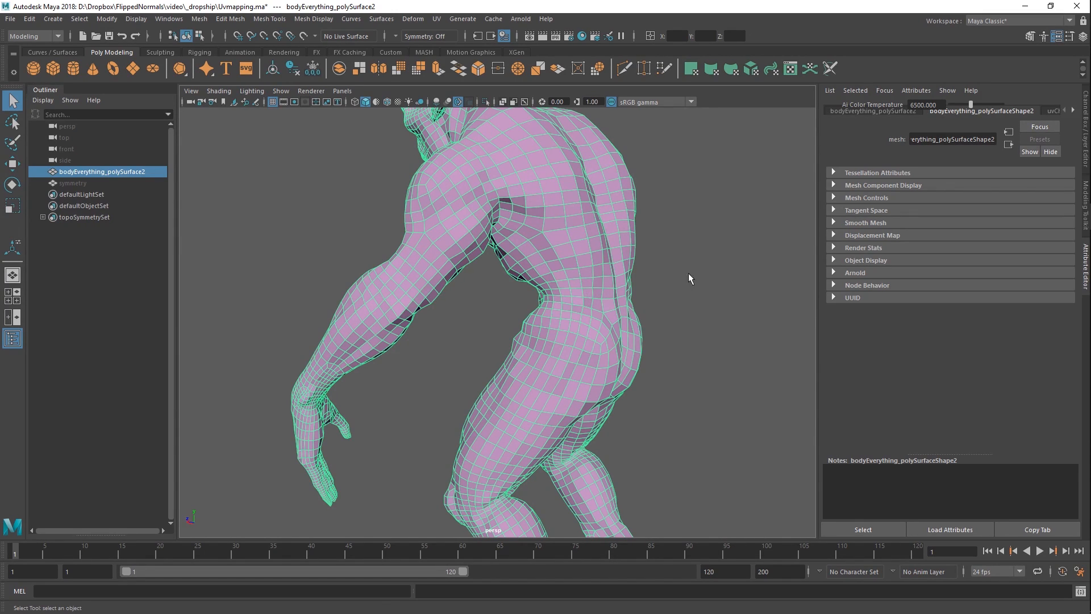
mouse_move(643, 258)
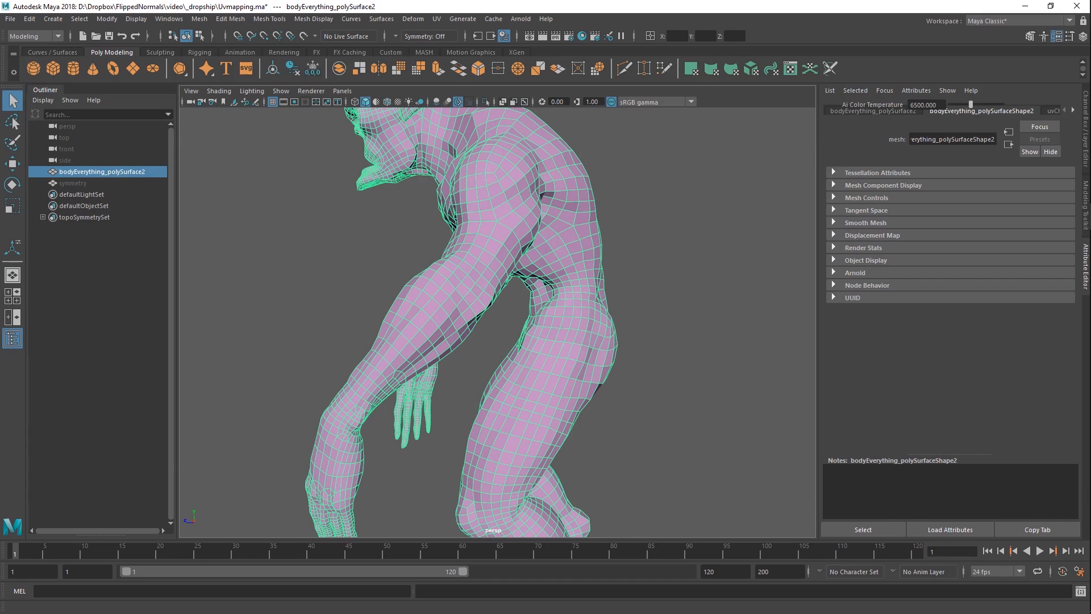
mouse_move(995, 382)
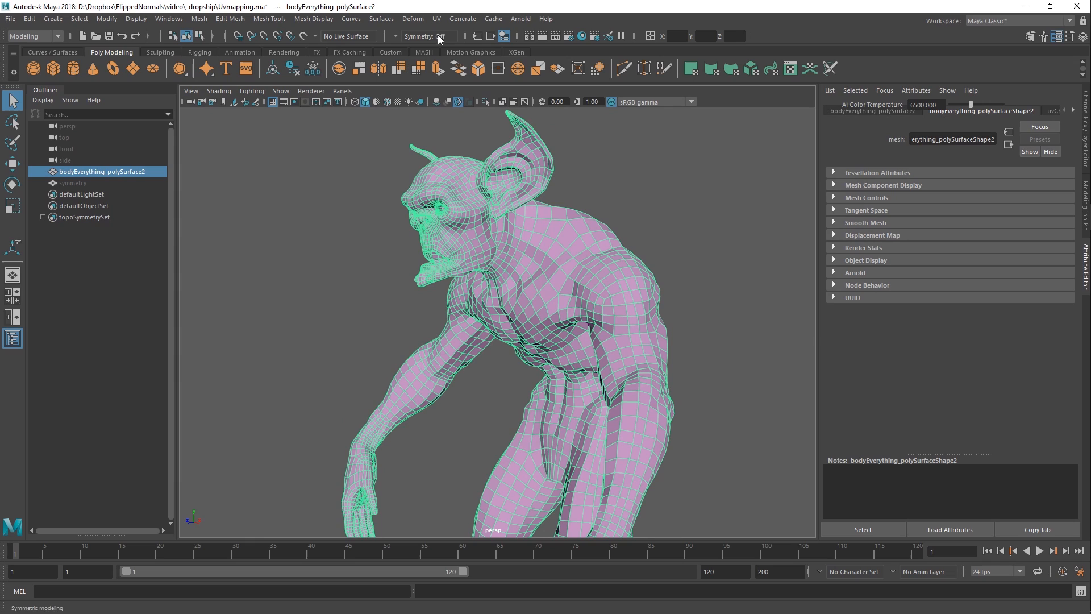
left_click(437, 19)
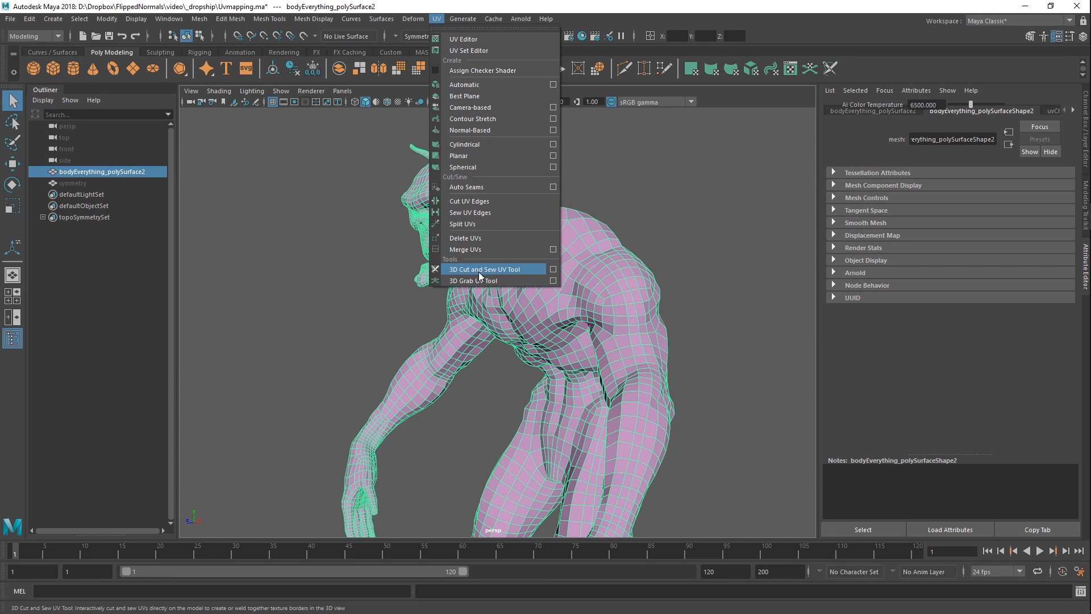
mouse_move(498, 272)
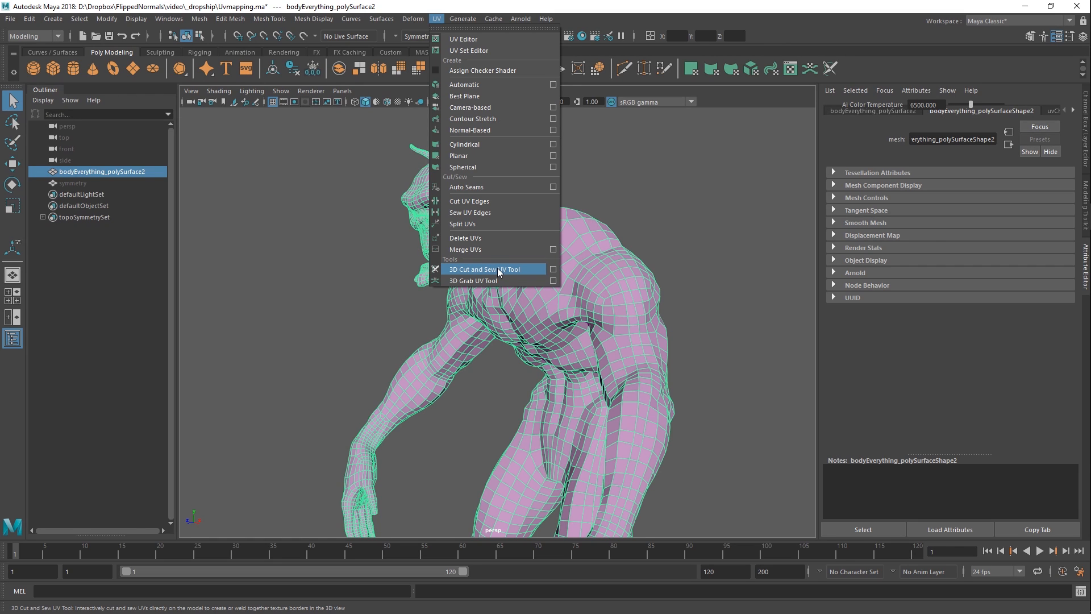
mouse_move(505, 280)
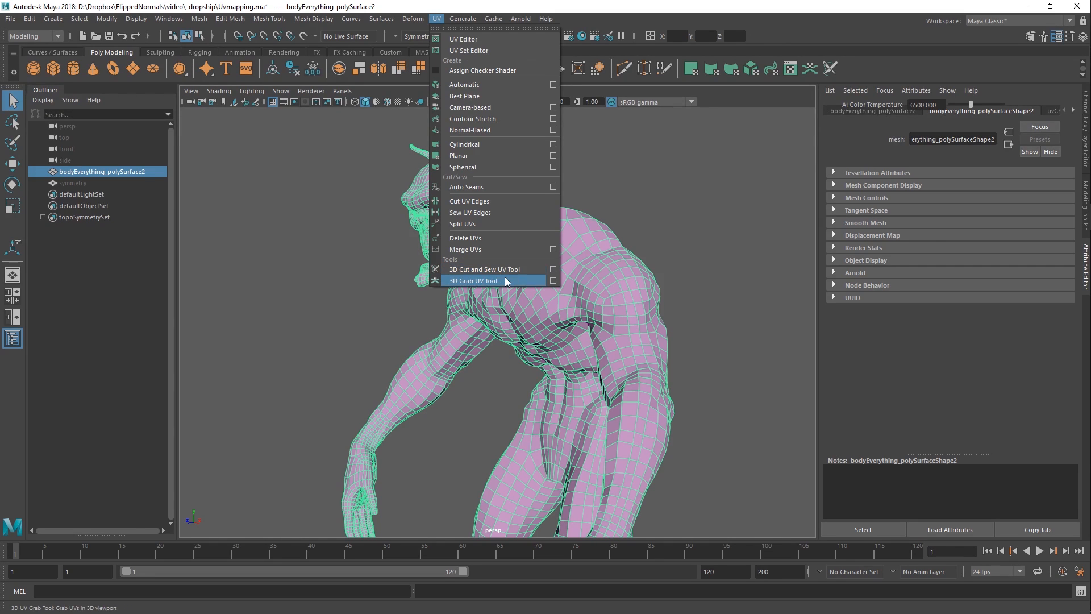
left_click(462, 38)
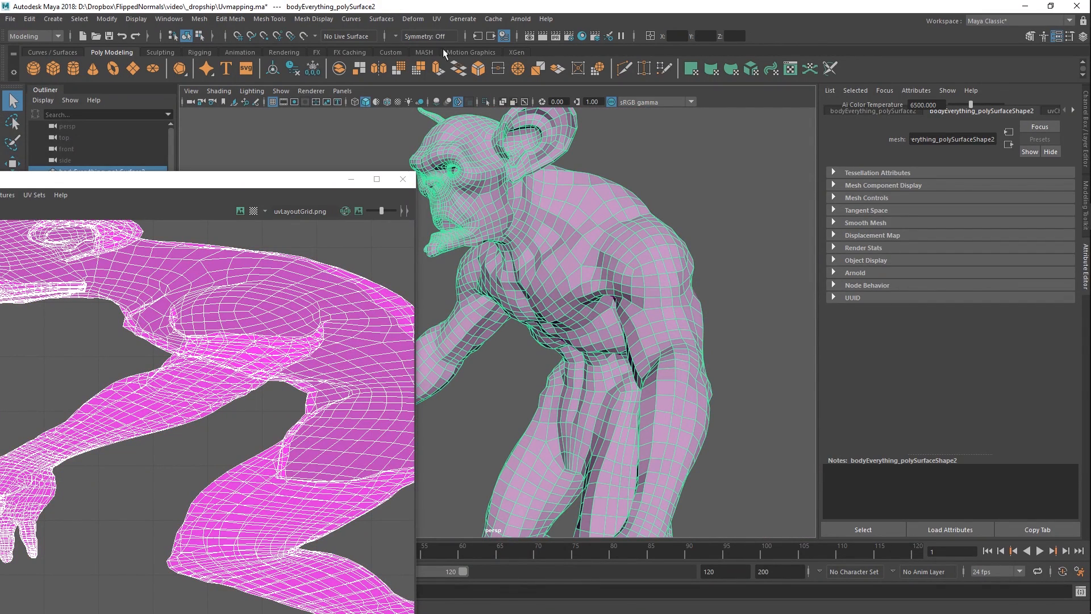
Activate the 3D Cut and Sew UV Tool from the UV menu.
left_click(436, 19)
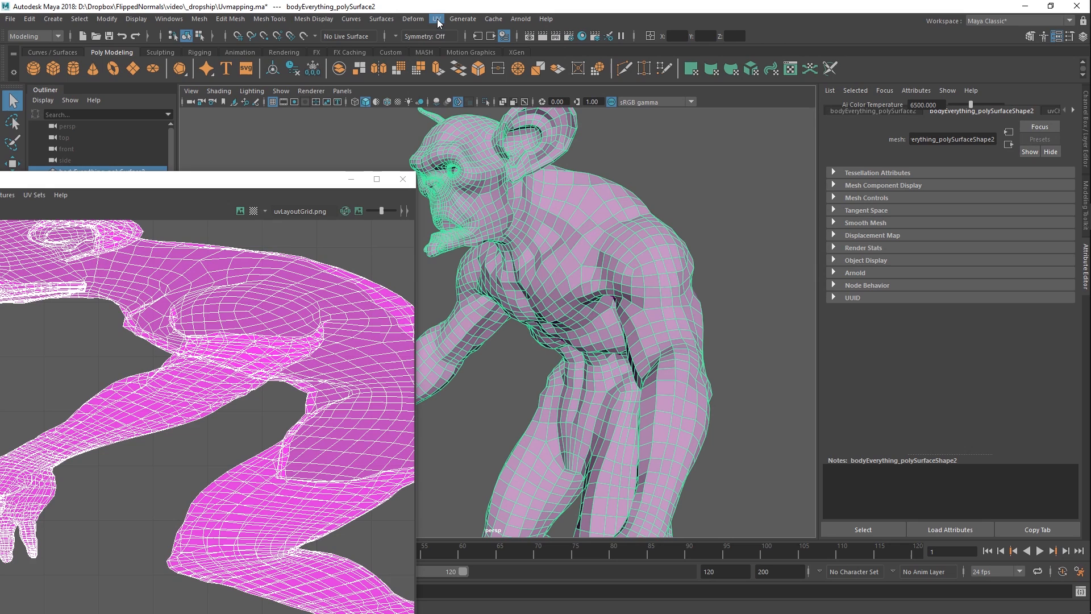
left_click(436, 19)
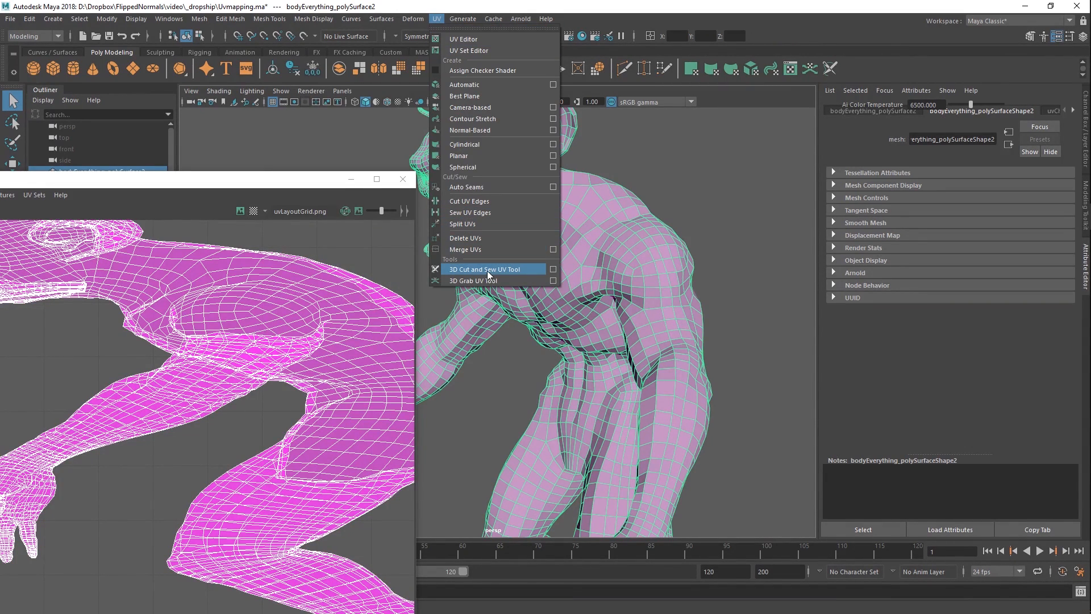
mouse_move(482, 274)
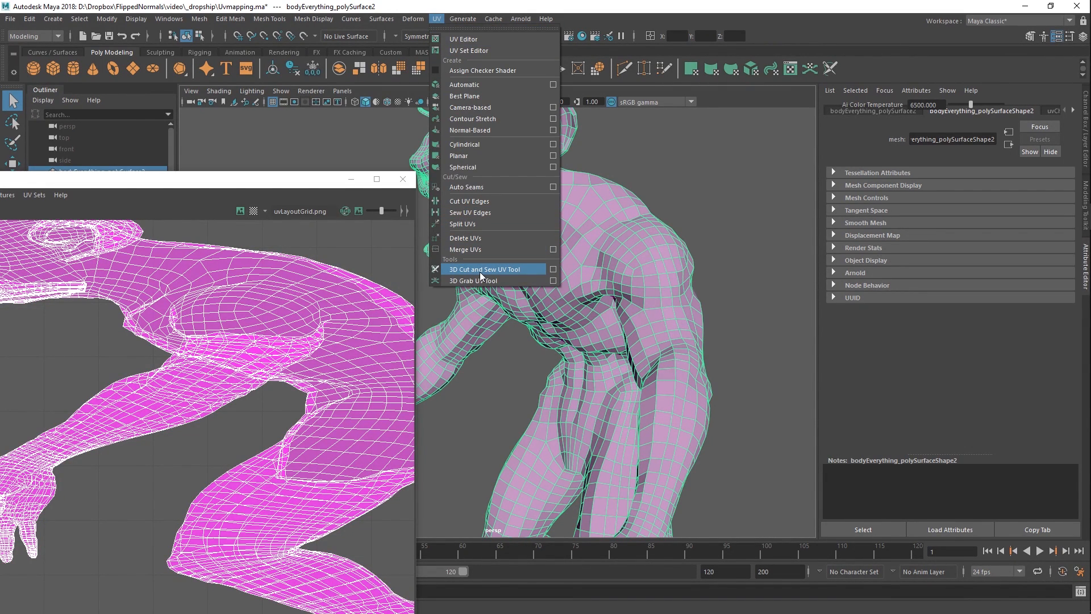
left_click(483, 270)
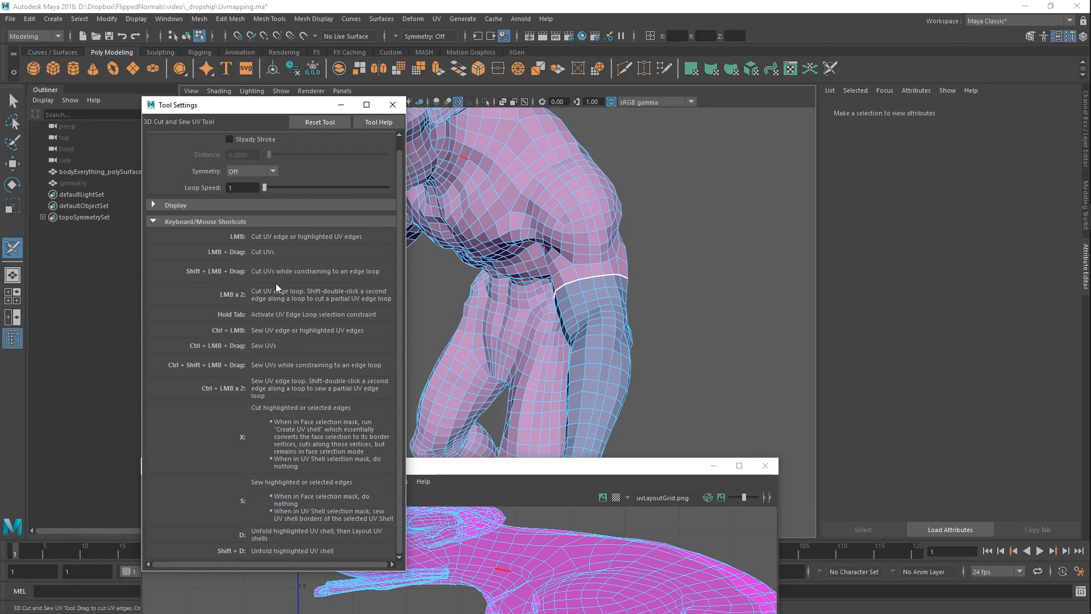
mouse_move(254, 383)
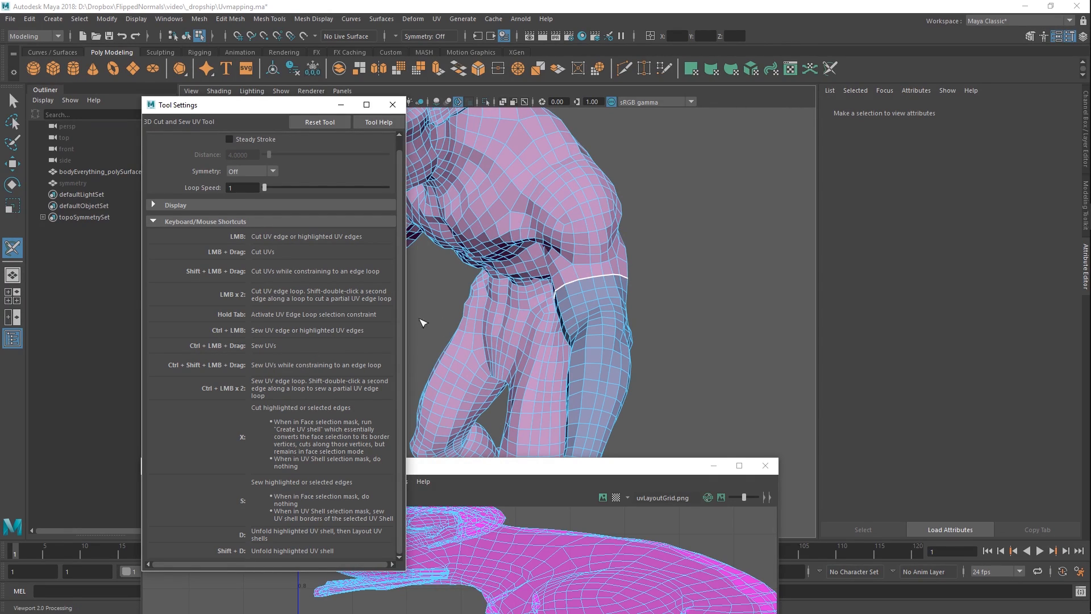
mouse_move(329, 346)
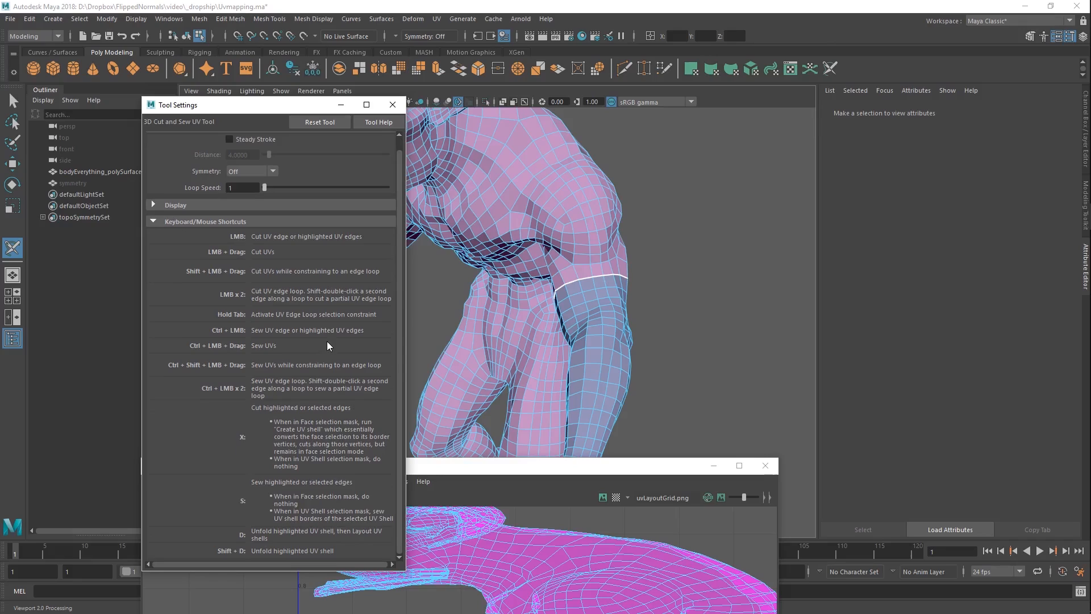
mouse_move(333, 338)
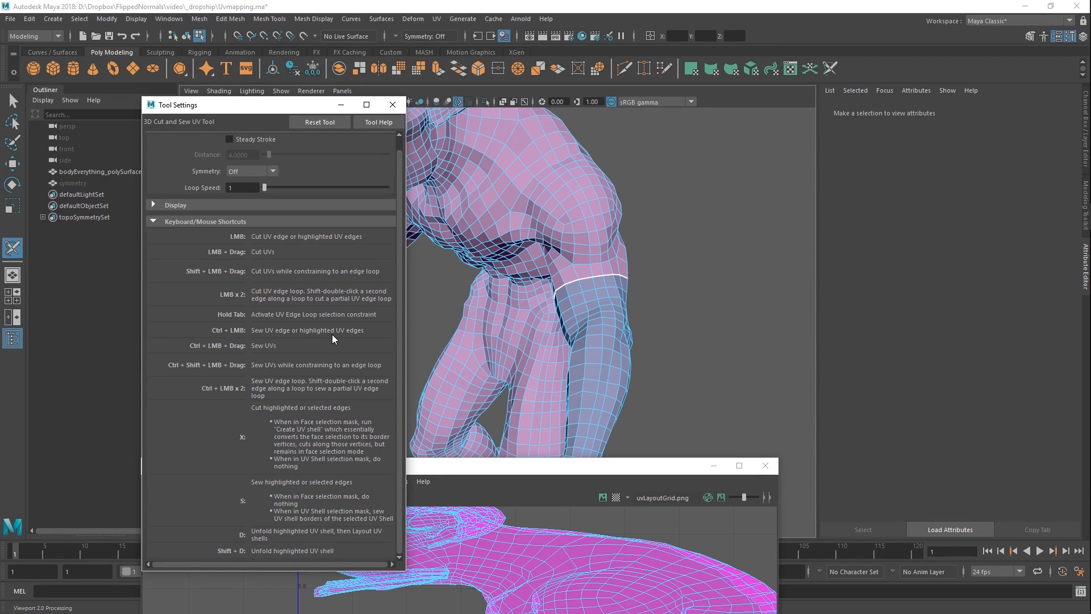
mouse_move(348, 340)
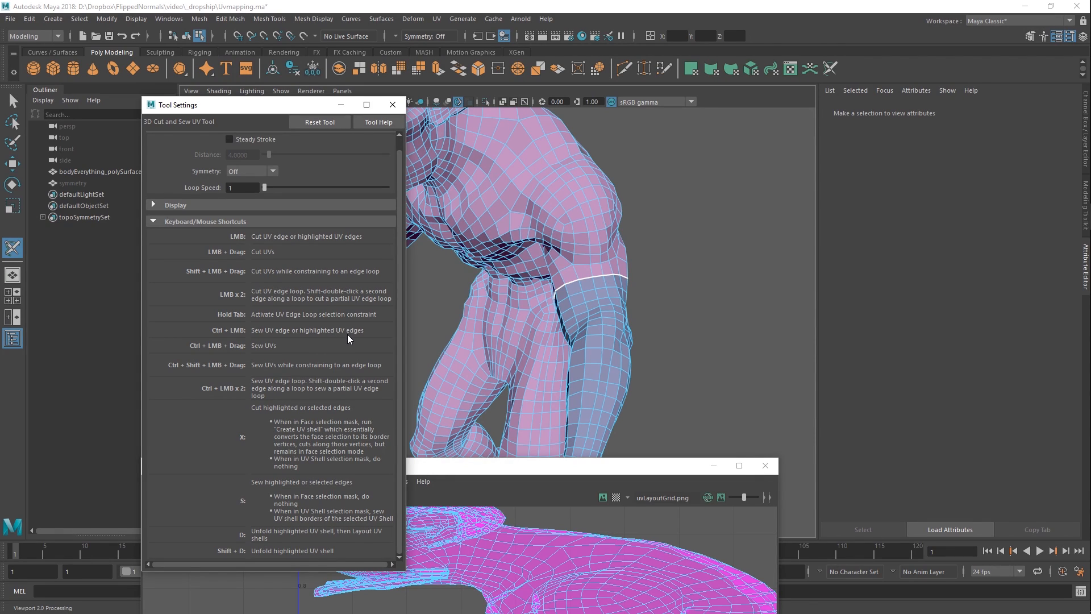
mouse_move(447, 325)
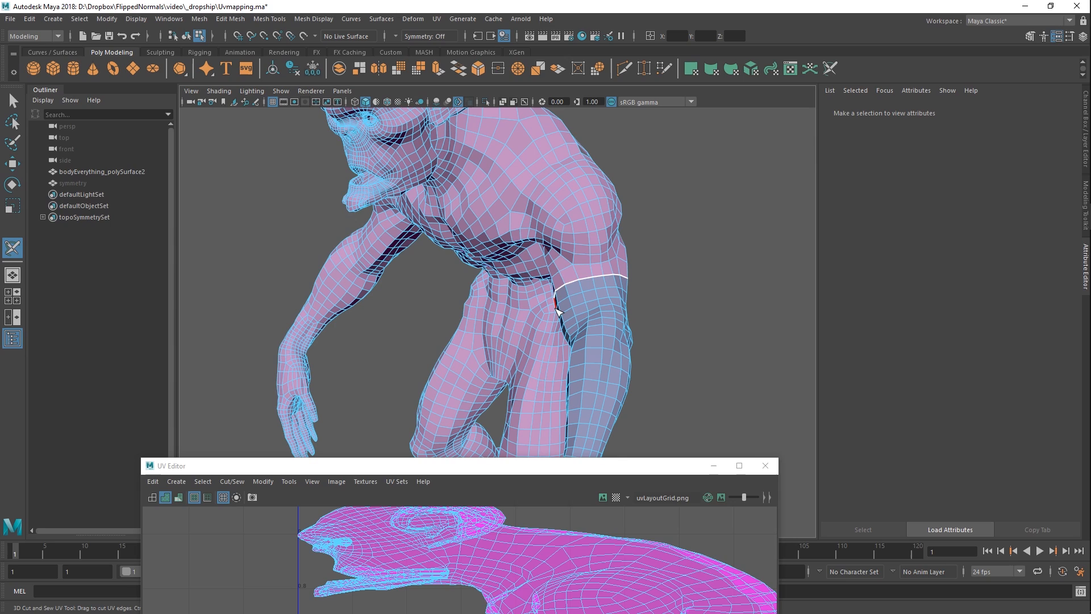
mouse_move(533, 258)
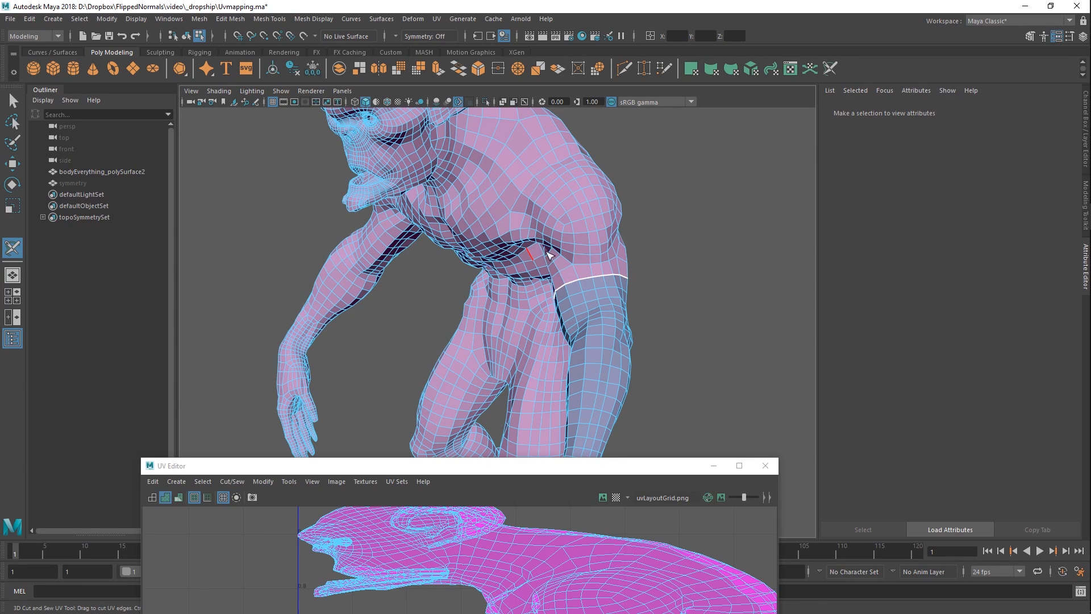
Enlarge the UV Editor window over the viewport to show the arm seam.
left_click_drag(459, 464, 505, 406)
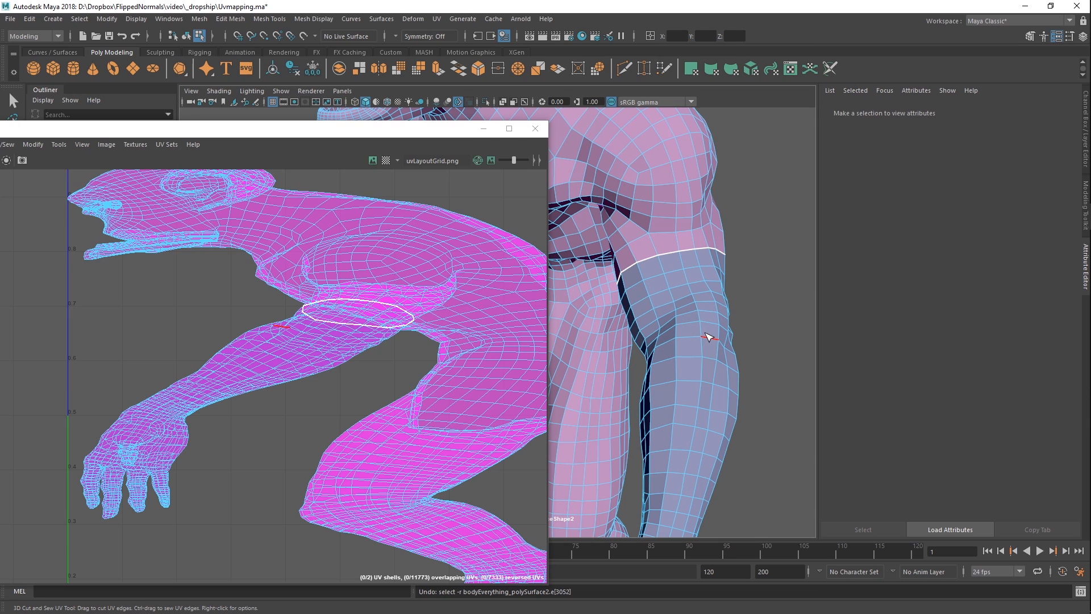
Cut the wrist edge loop into a seam with the Cut and Sew tool.
left_click(692, 327)
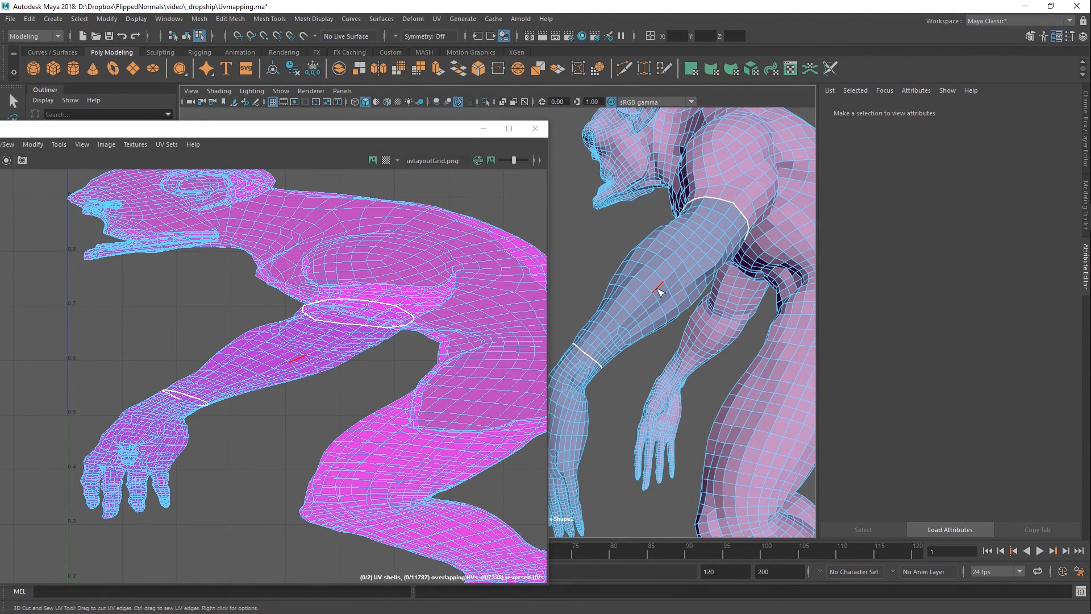
mouse_move(643, 279)
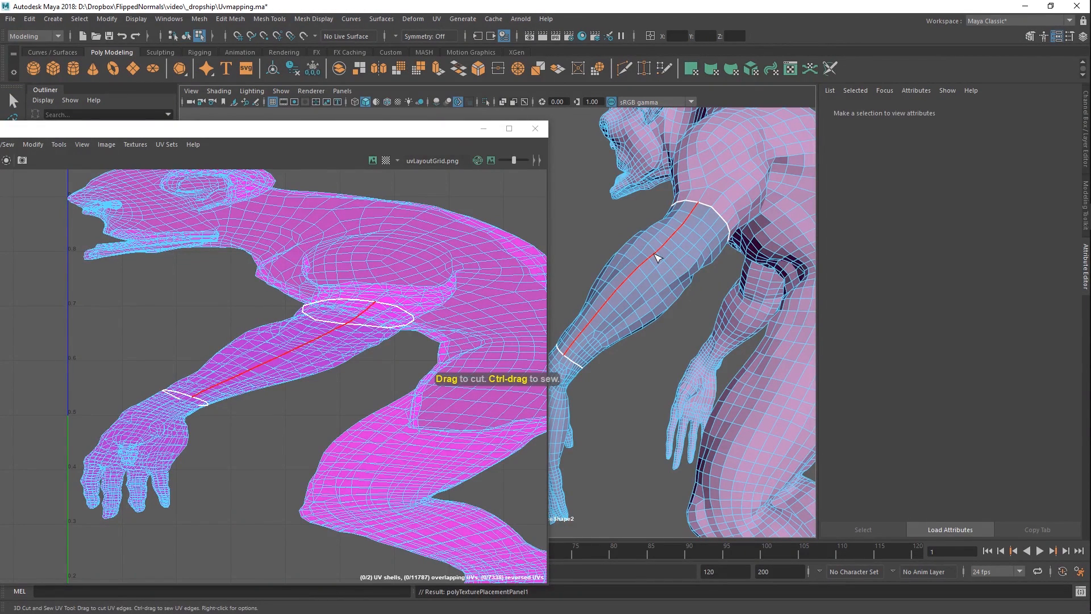
Cut a lengthwise seam along the arm and a seam down the back of the leg.
left_click_drag(654, 257, 695, 212)
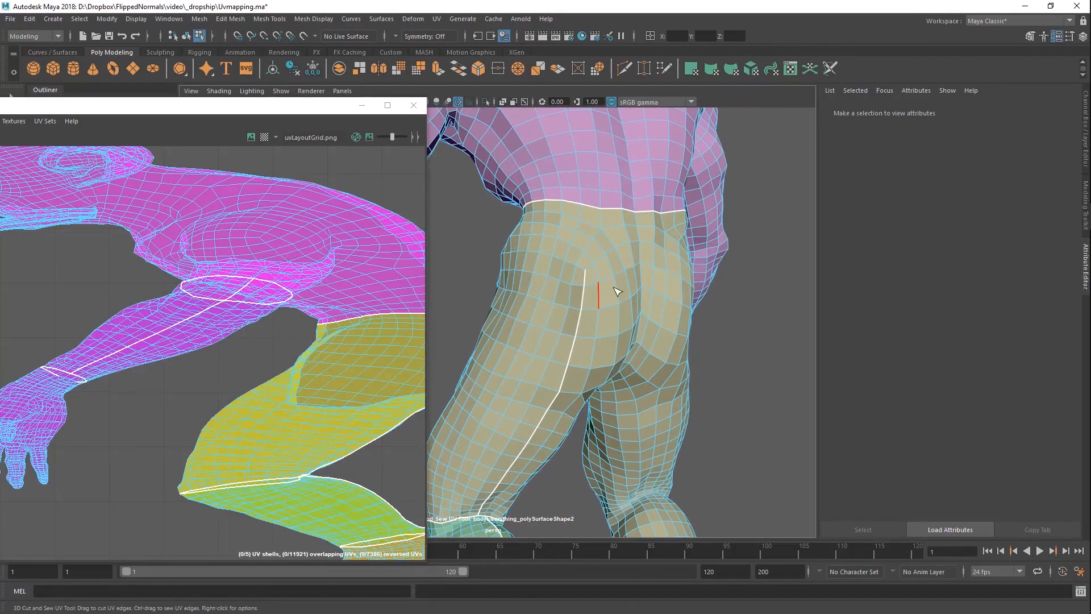
left_click_drag(616, 291, 640, 254)
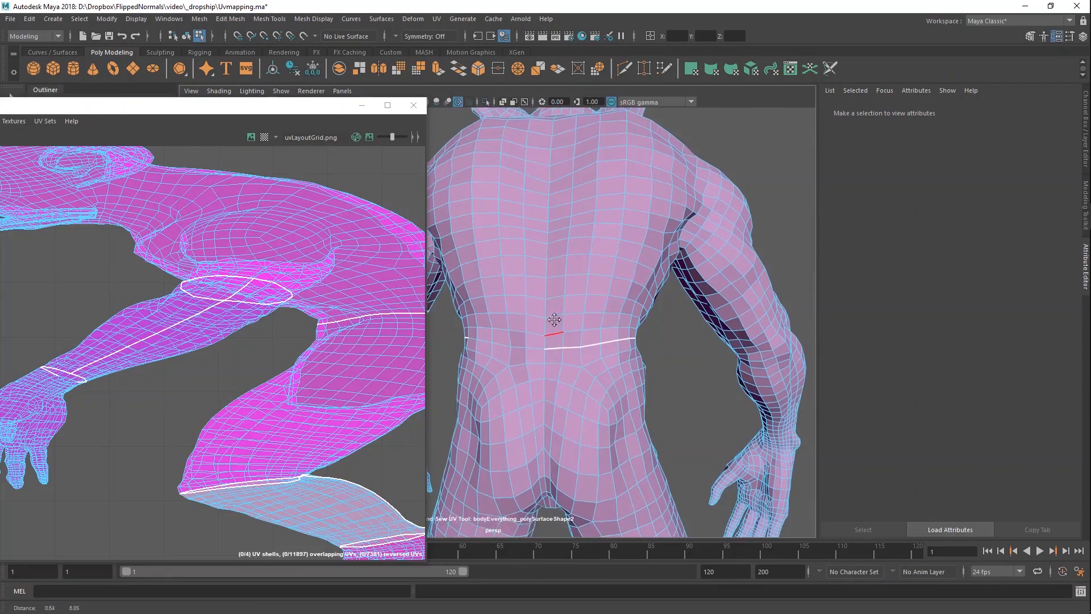
Extend the waist seam across the lower back and cut down the torso side.
left_click_drag(557, 320, 595, 355)
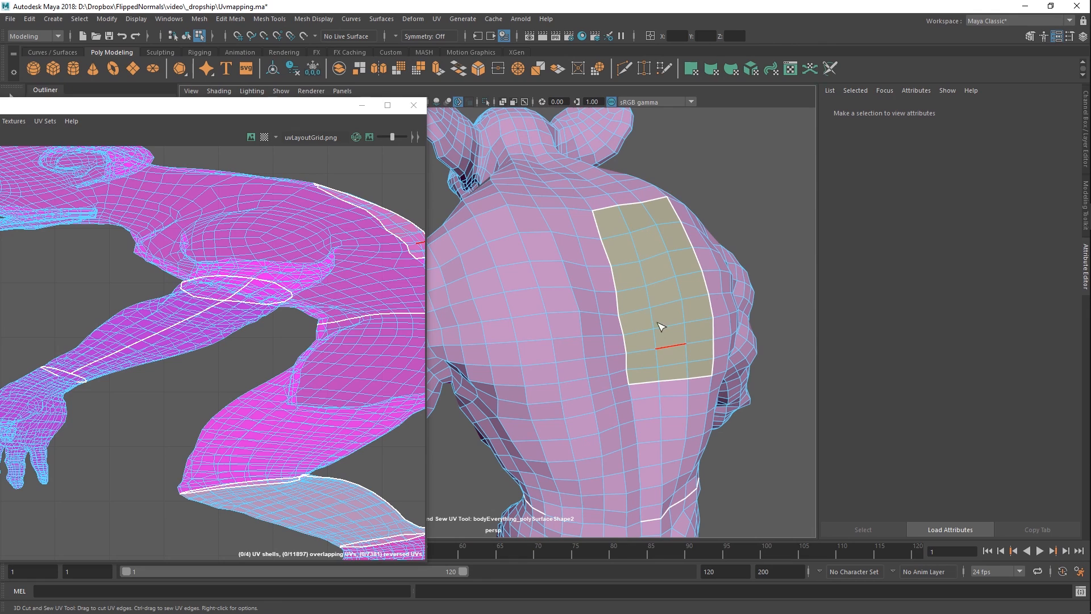
left_click_drag(661, 327, 726, 285)
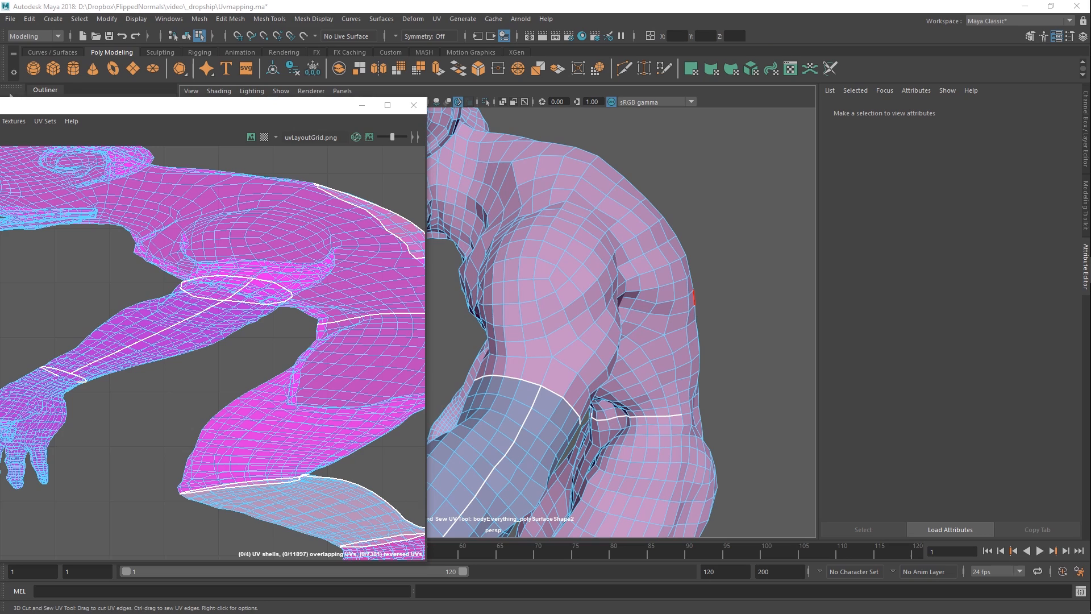
left_click_drag(612, 278, 729, 273)
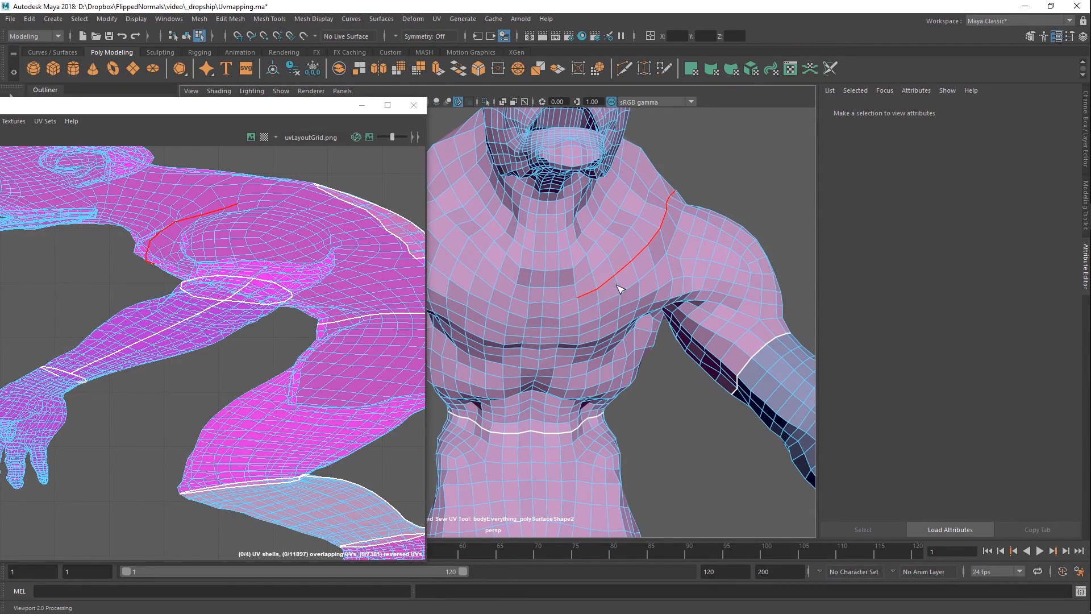
mouse_move(624, 283)
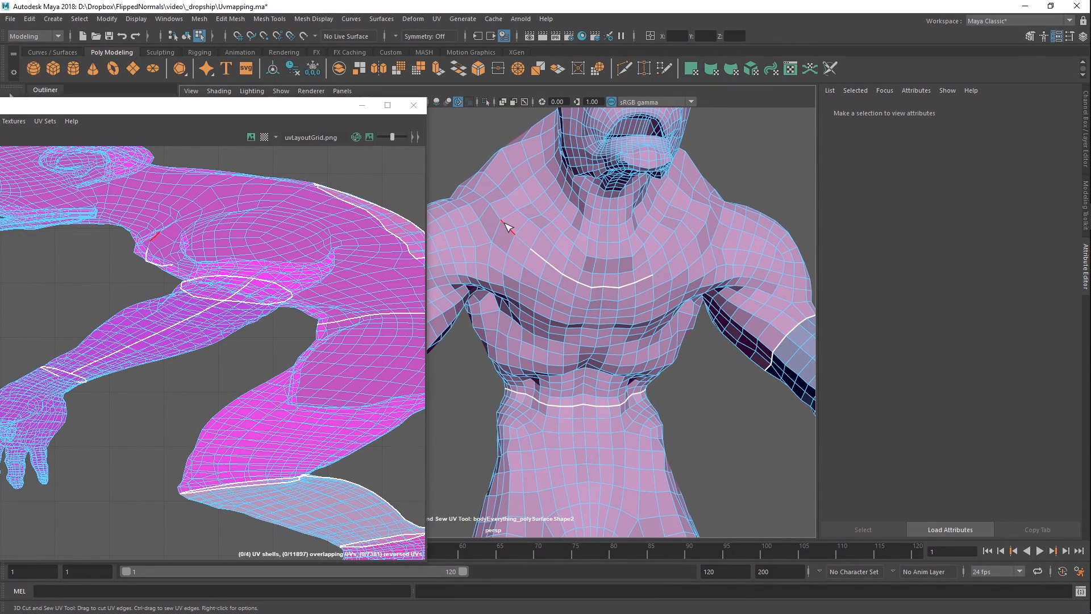
mouse_move(533, 252)
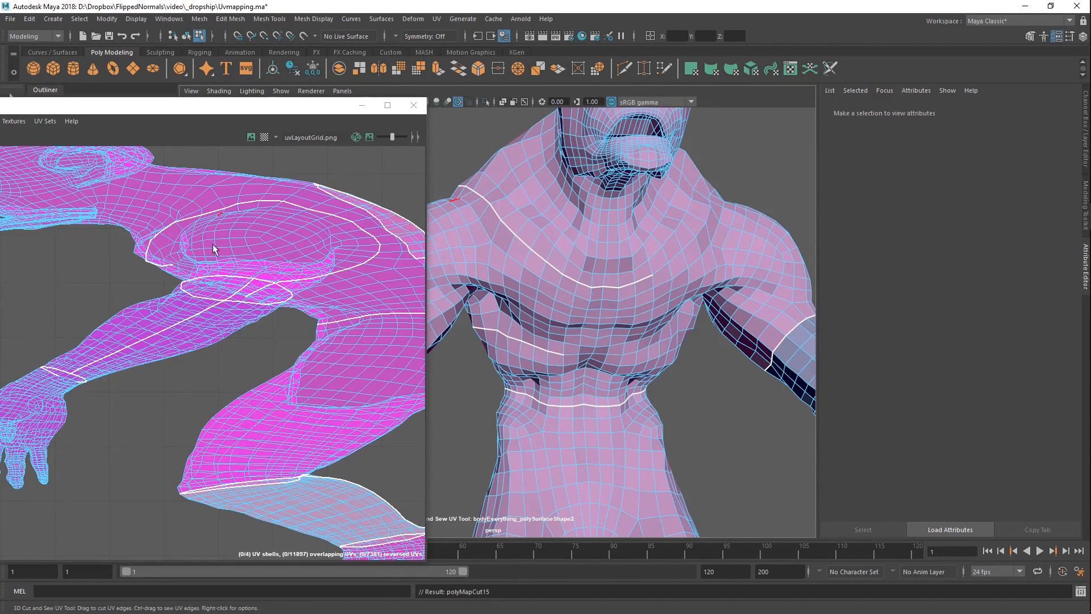
mouse_move(449, 134)
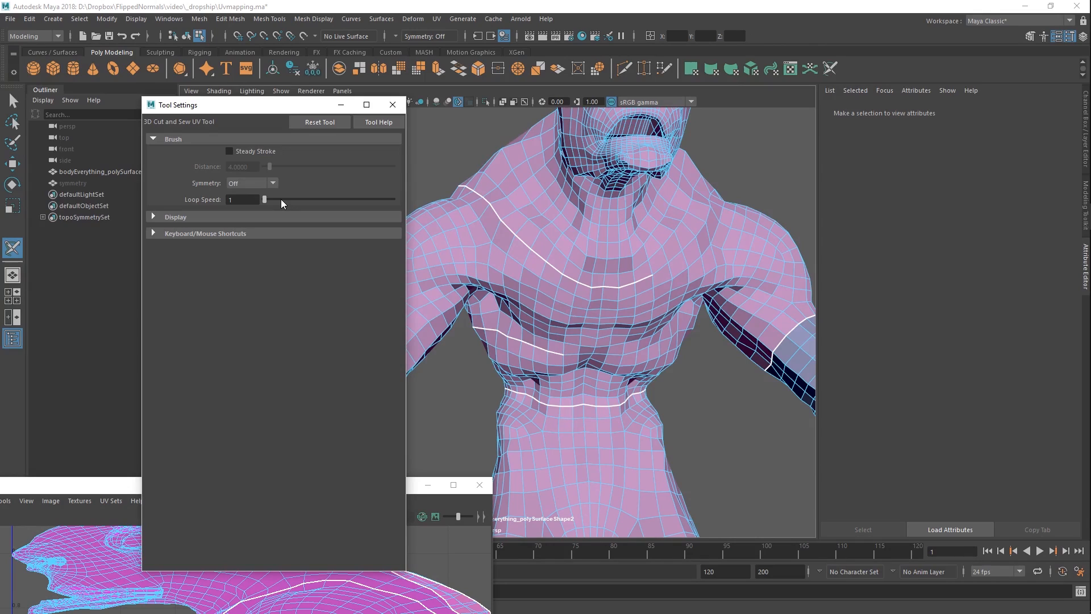
Set Loop Speed to 2 and cut a seam along the armpit.
left_click(242, 200)
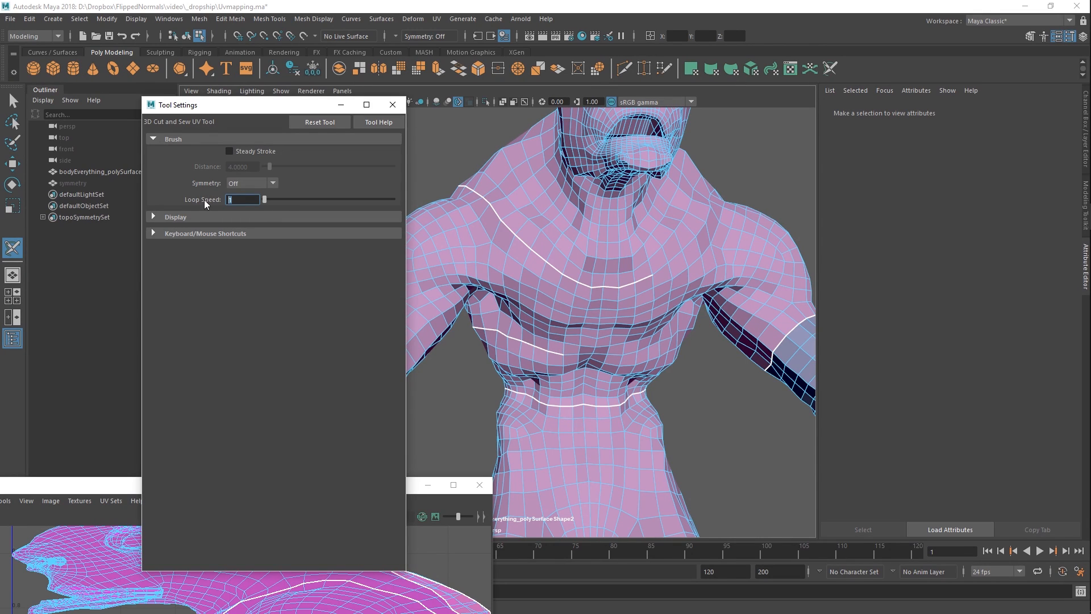
left_click_drag(264, 199, 308, 200)
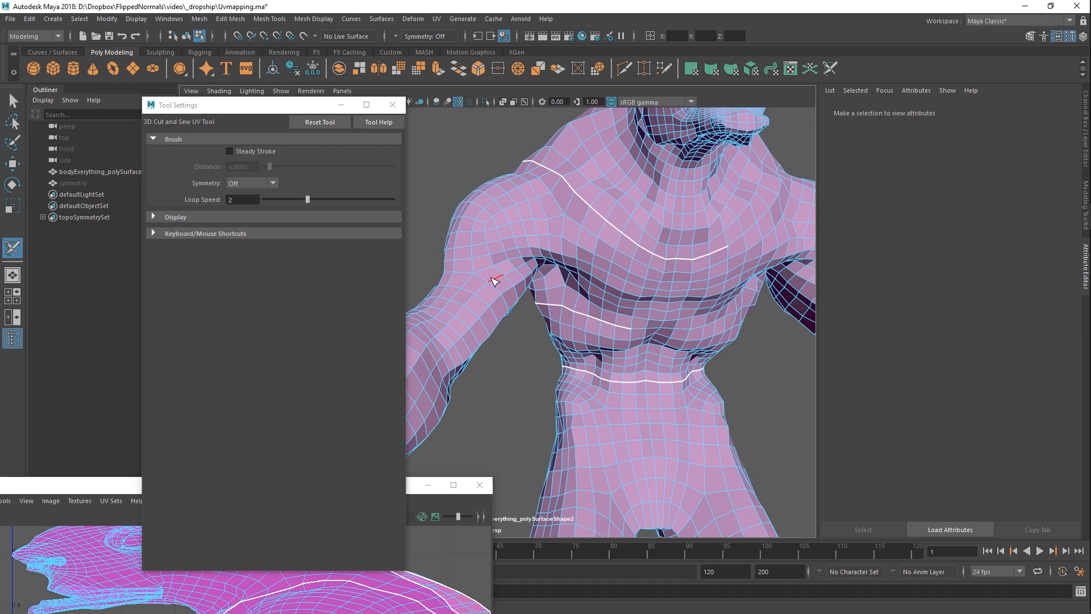
left_click_drag(493, 282, 529, 268)
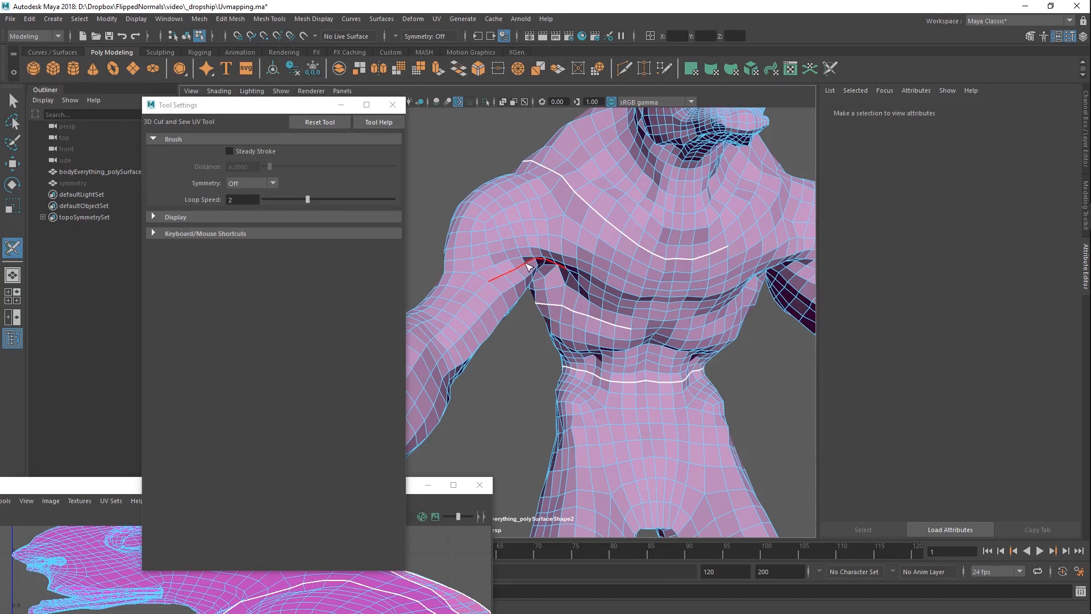
mouse_move(496, 282)
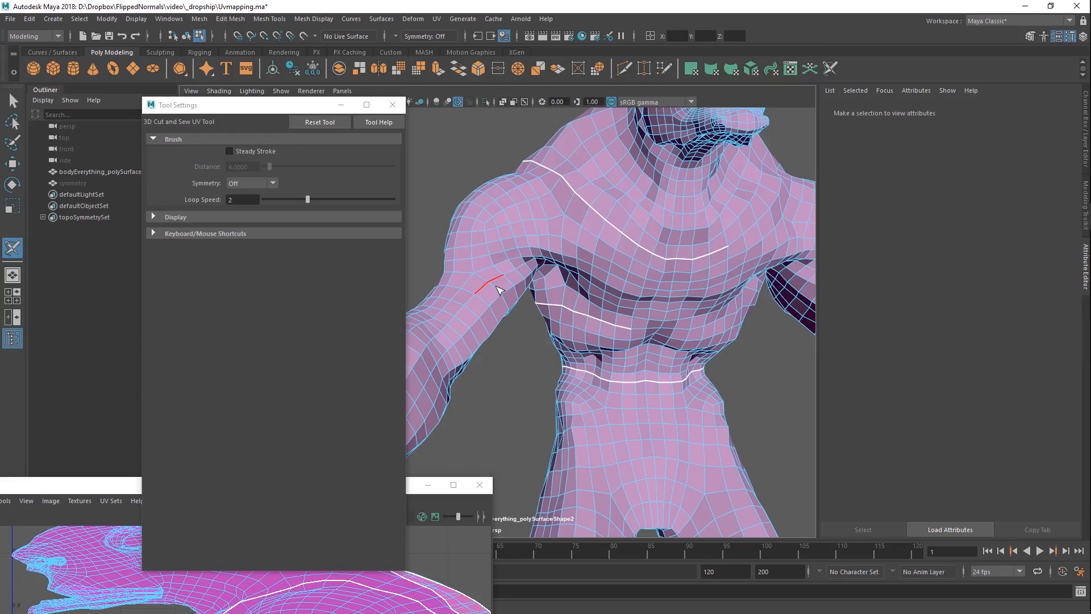
Turn on Object X symmetry and cut a seam down the inner thigh.
left_click_drag(498, 289, 613, 272)
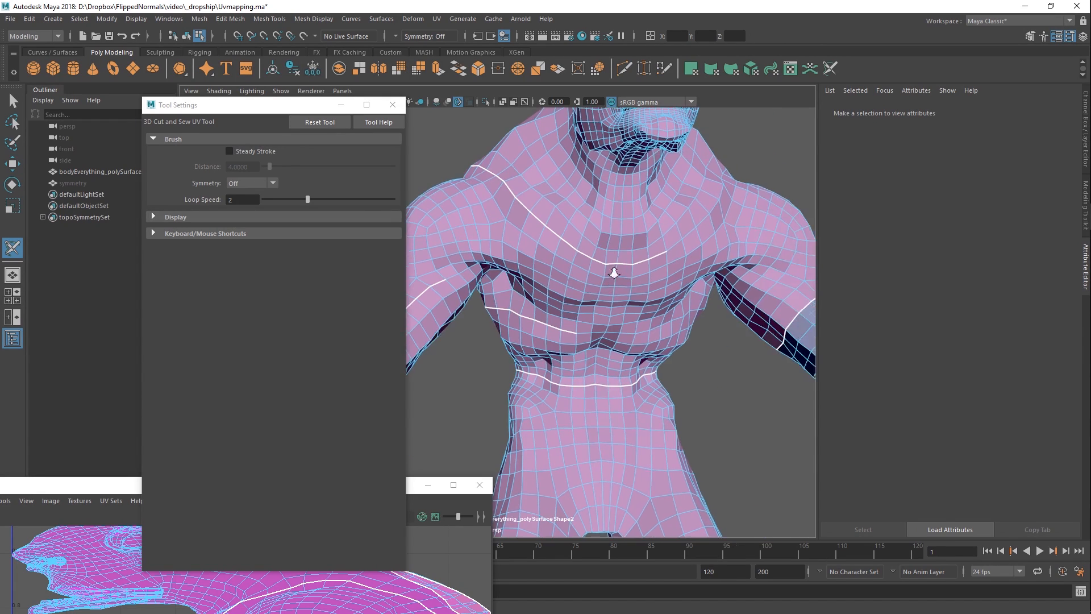
left_click(252, 182)
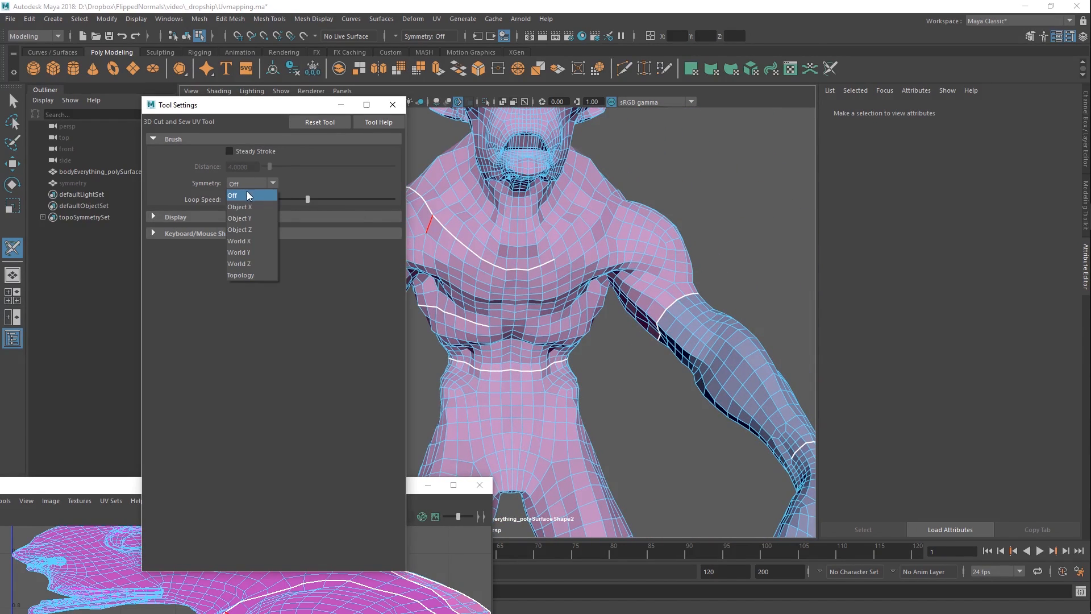
left_click(239, 205)
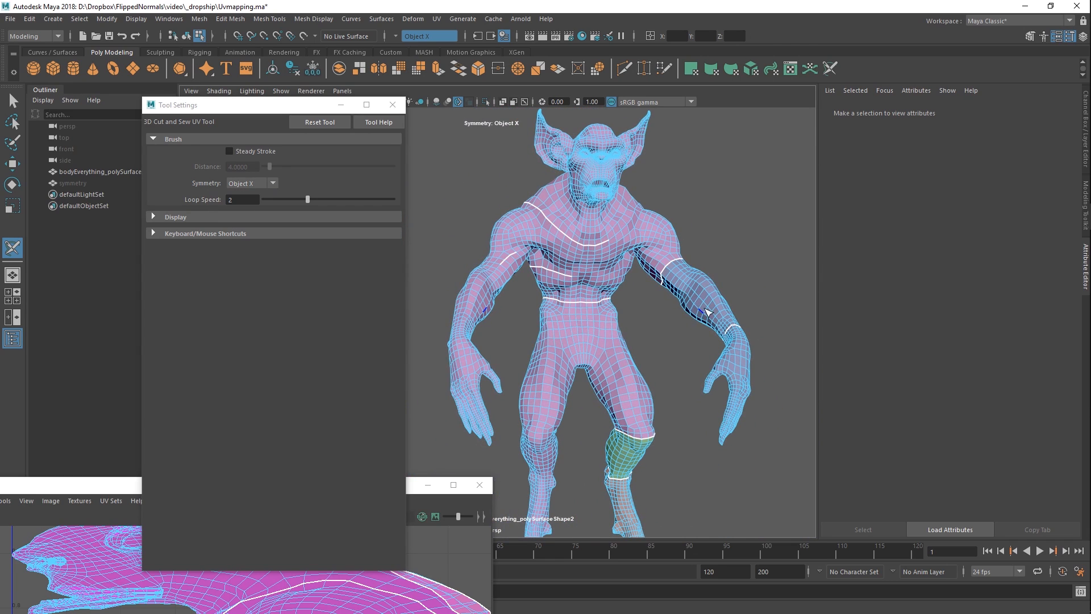
left_click(706, 312)
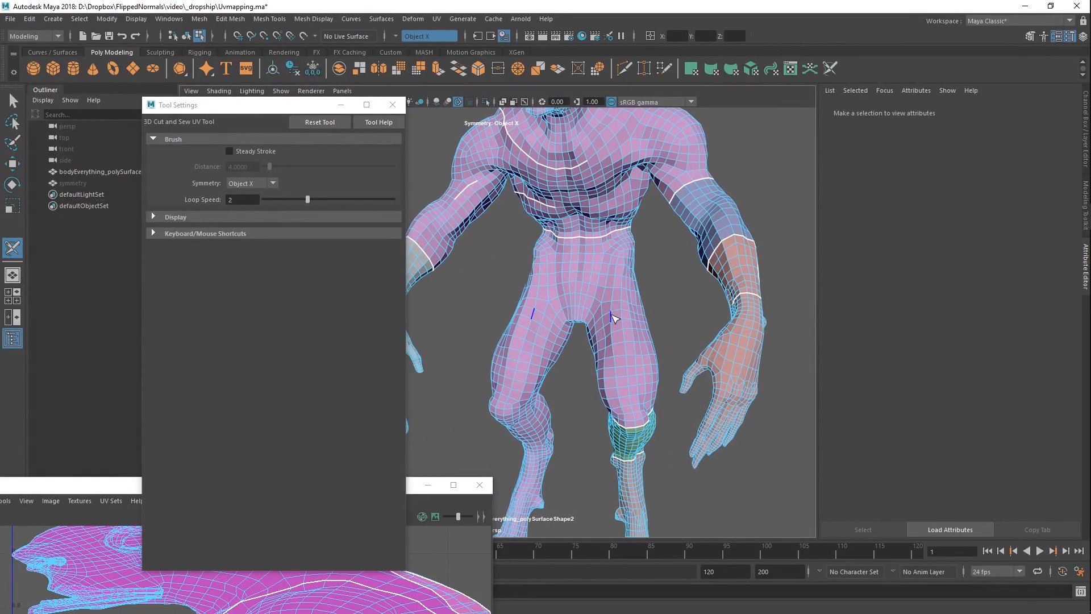
left_click_drag(612, 313, 453, 347)
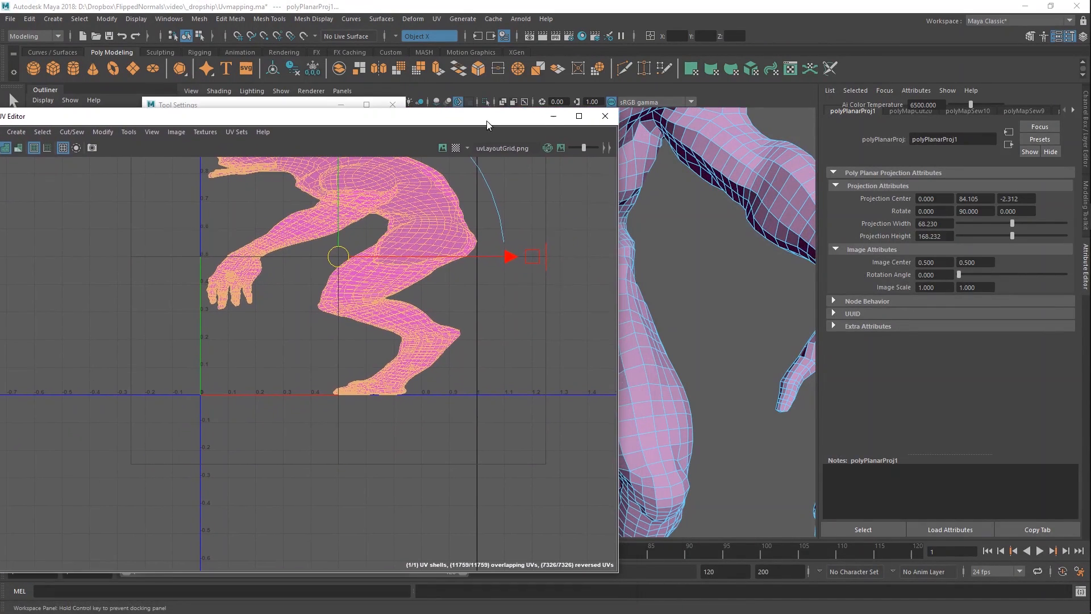
Run UV > Auto Seams on the creature and select one of the two shells.
left_click(436, 19)
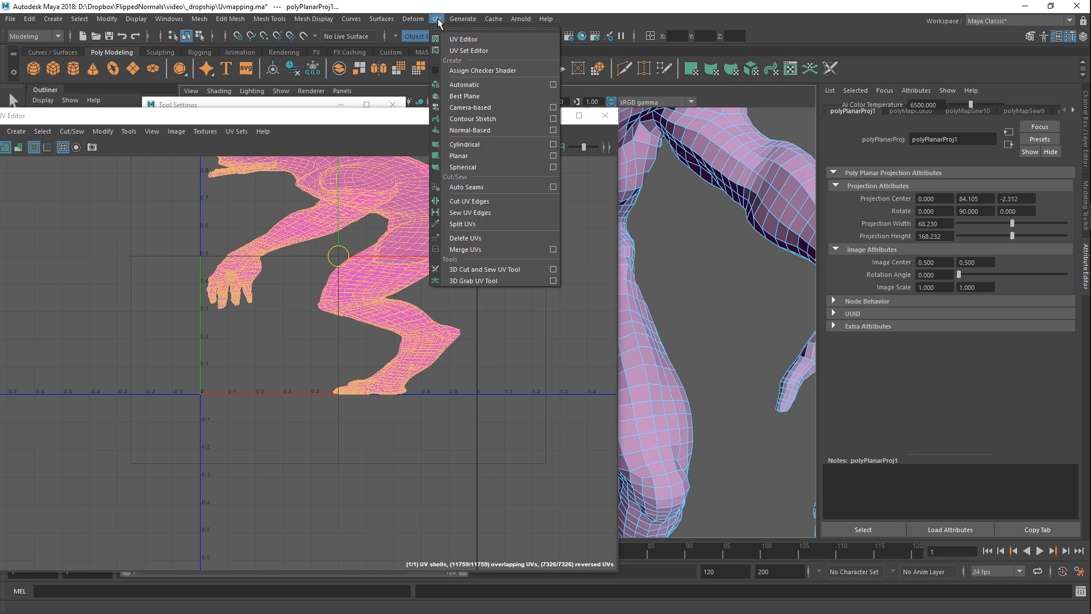
mouse_move(483, 69)
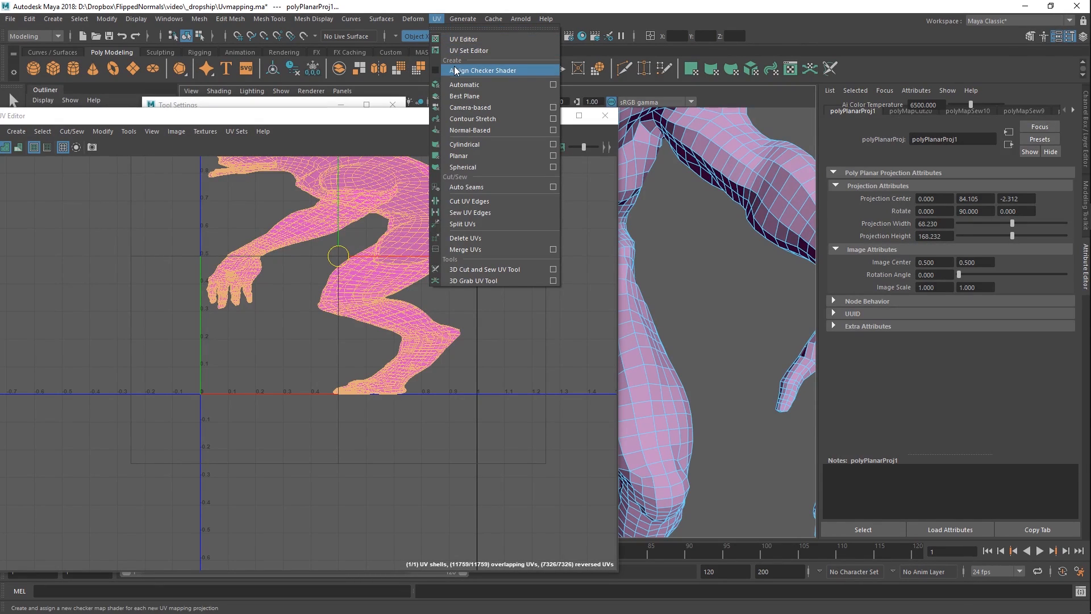
mouse_move(478, 195)
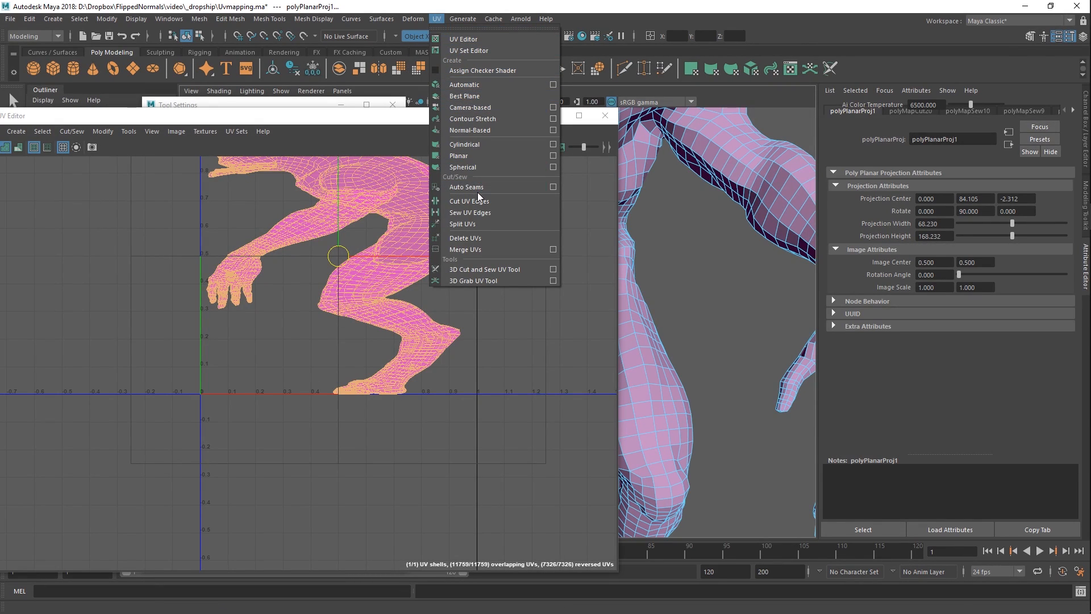
left_click(466, 187)
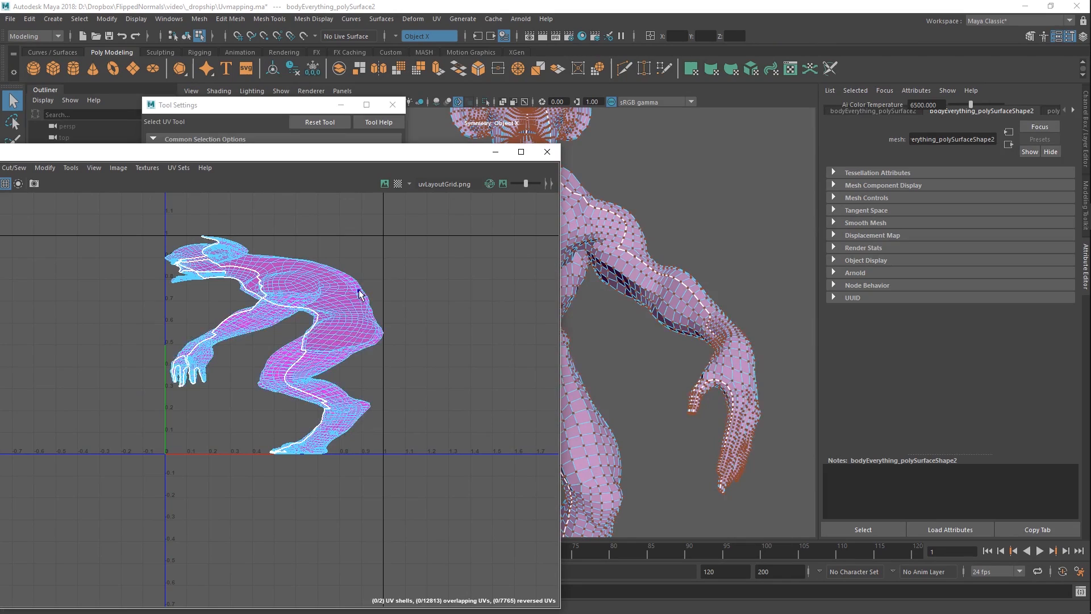
left_click(355, 306)
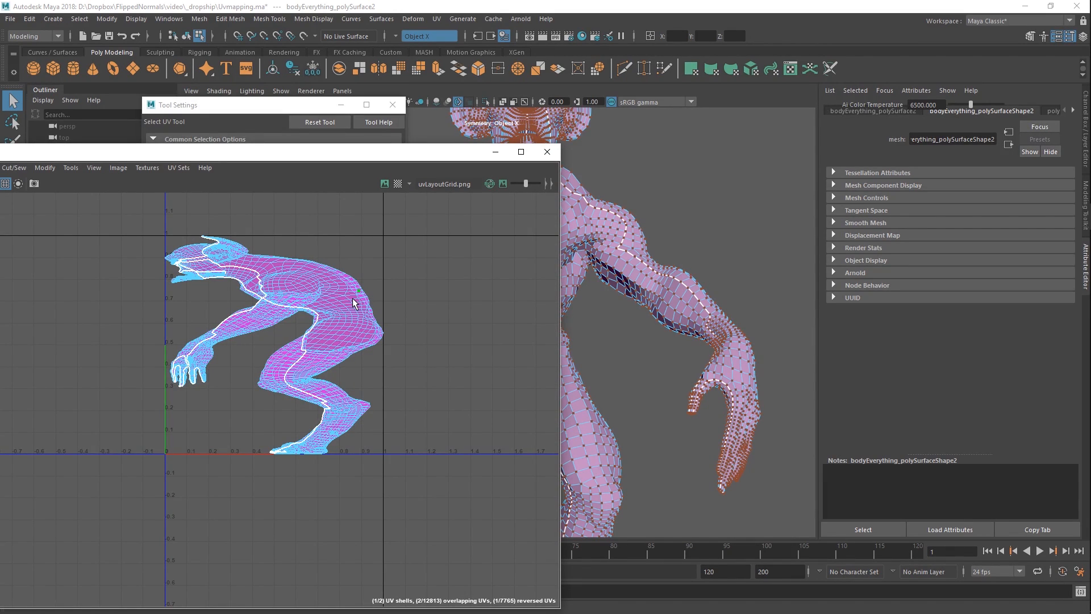
mouse_move(341, 311)
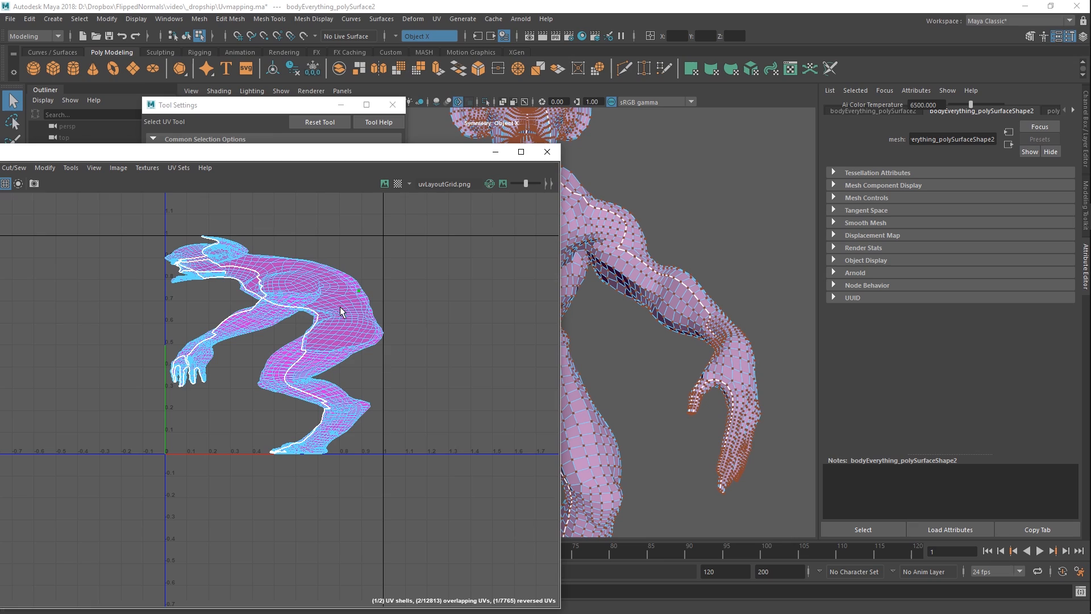
mouse_move(350, 296)
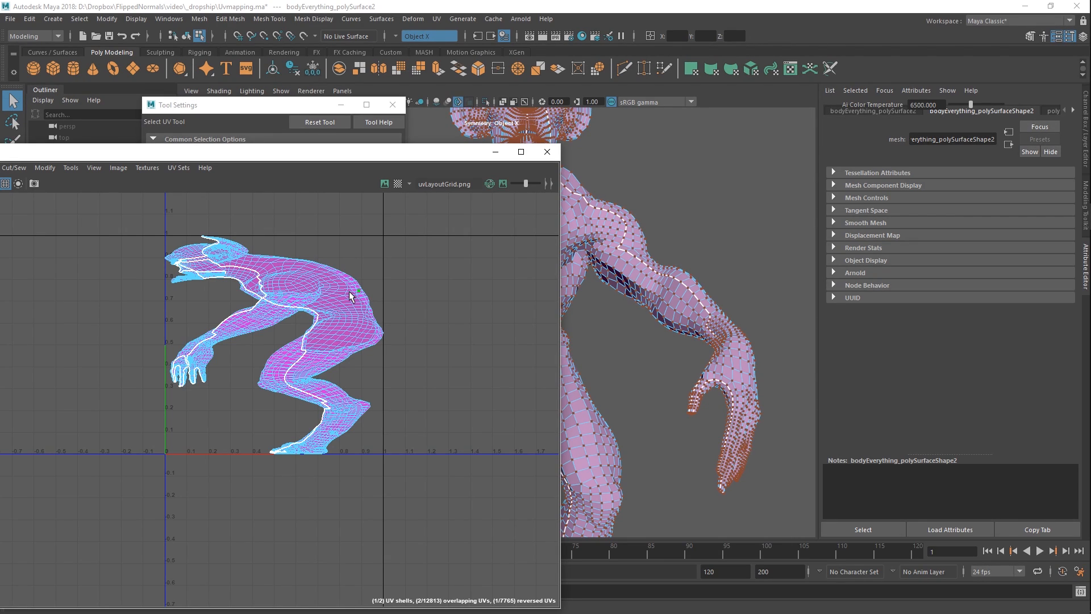
mouse_move(347, 292)
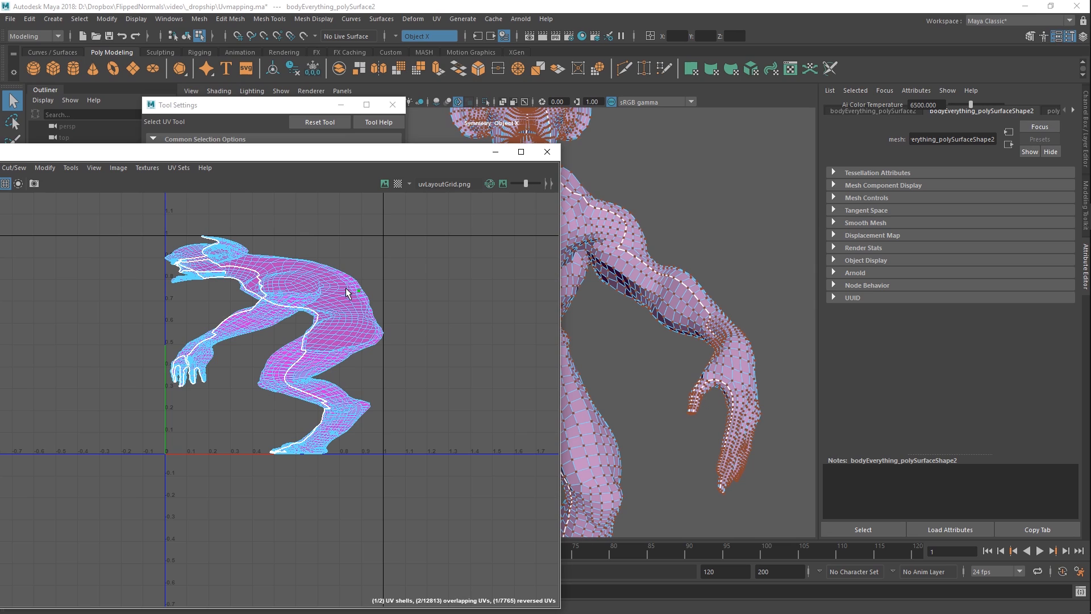
mouse_move(641, 276)
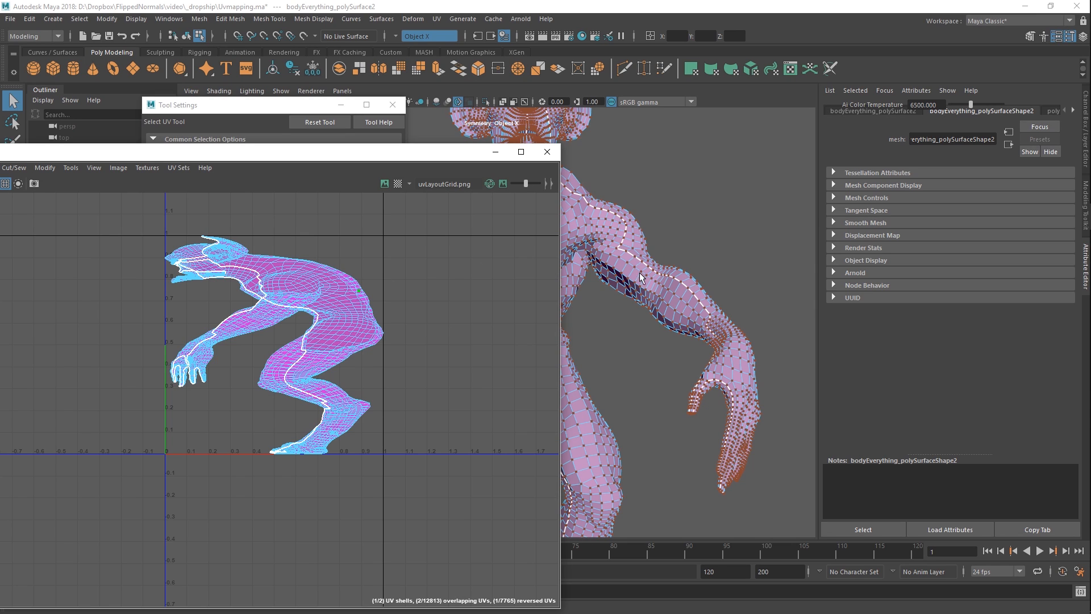
mouse_move(633, 284)
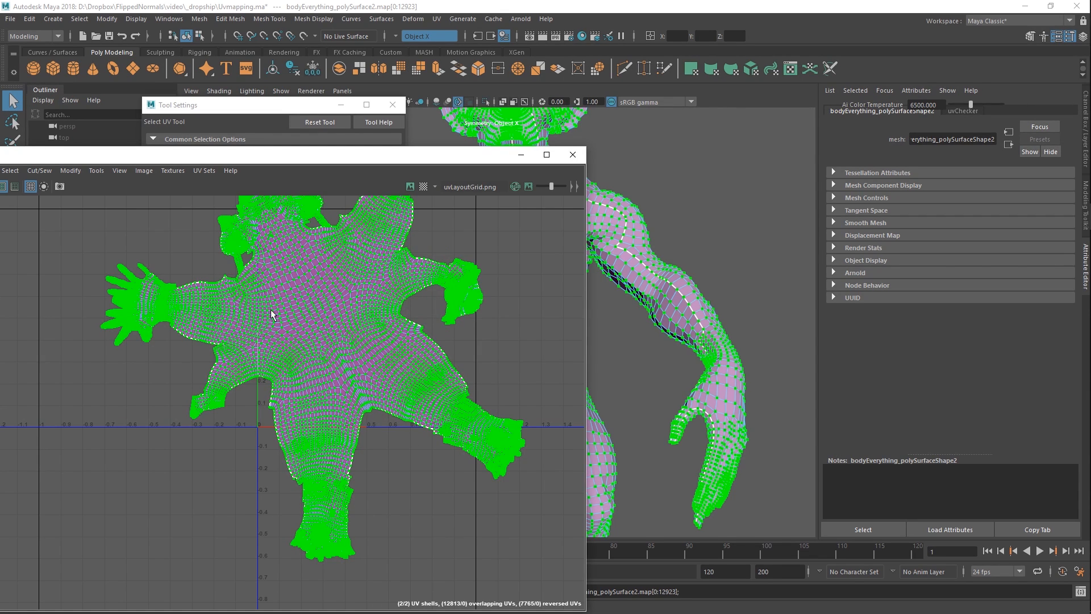
Zoom the view toward the unfolded creature and the torso mesh.
scroll("down", 3)
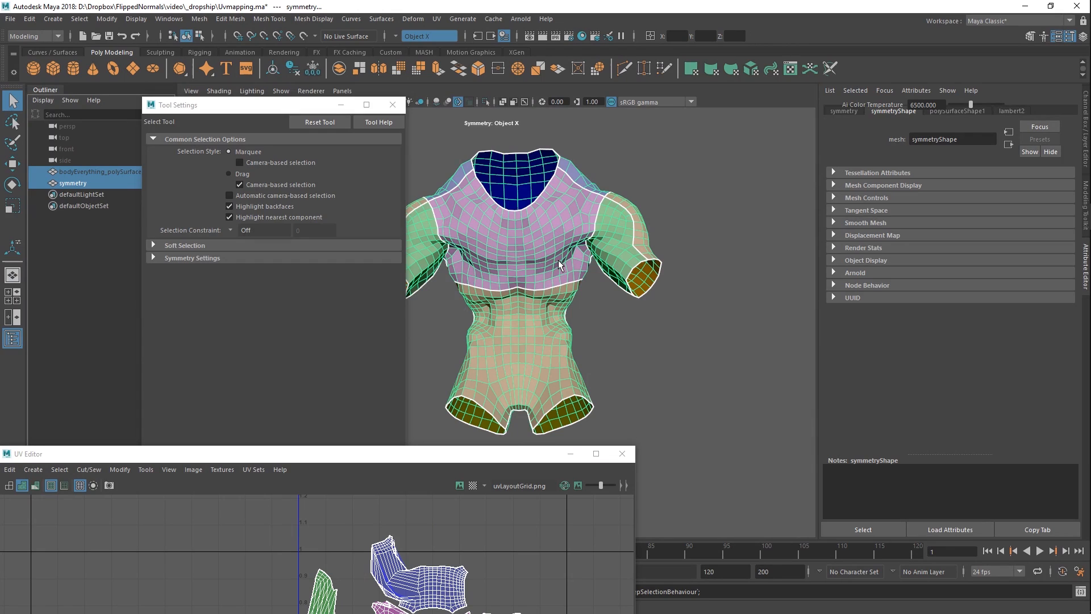
mouse_move(576, 258)
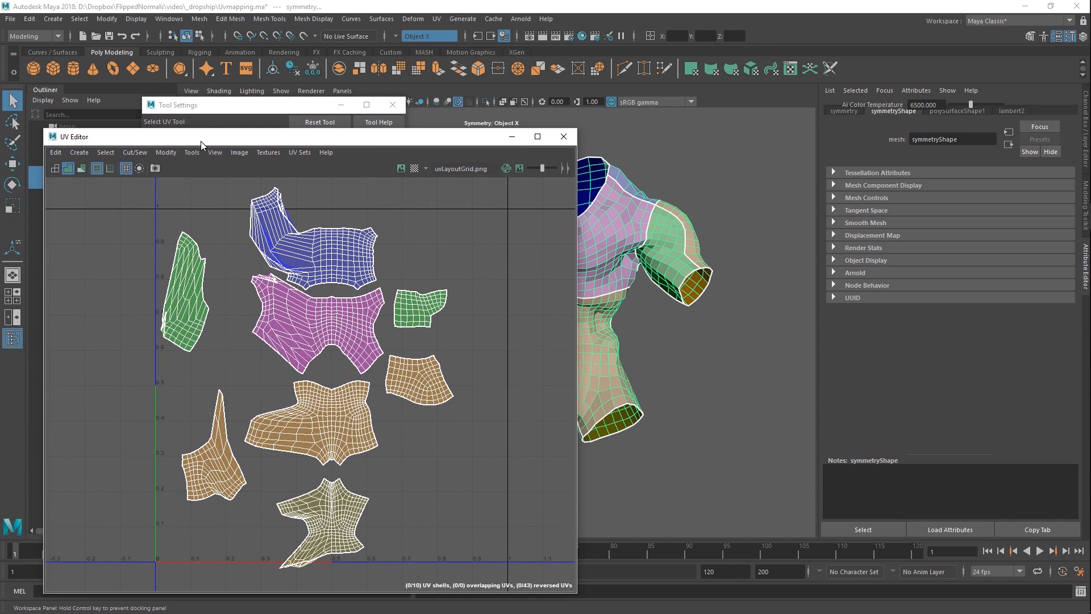
Open the UV Editor's Tools list to Unfold/Optimize the torso shells.
left_click(192, 152)
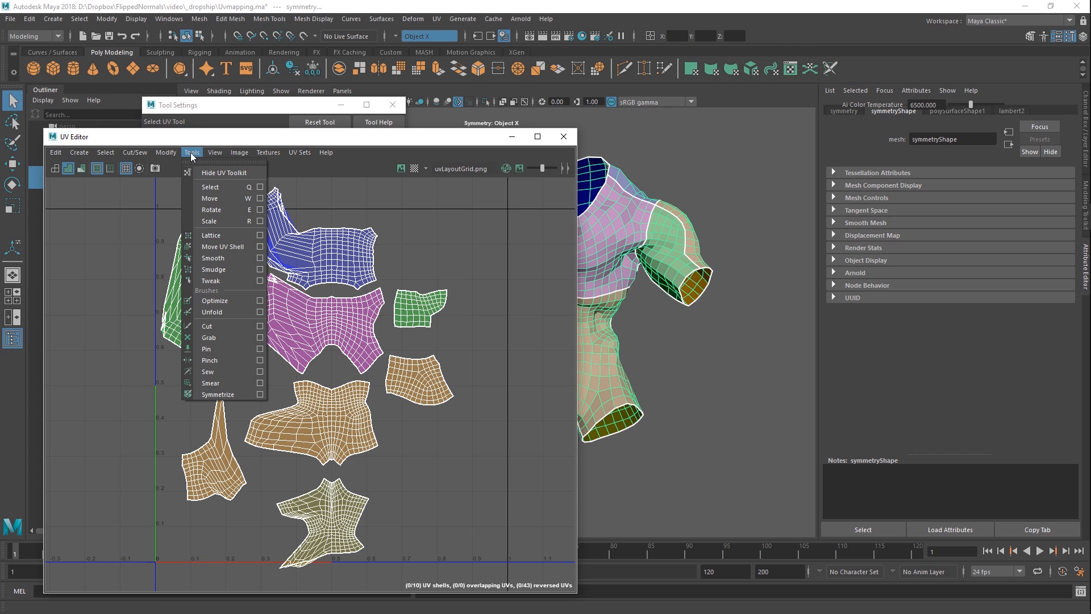
left_click(218, 393)
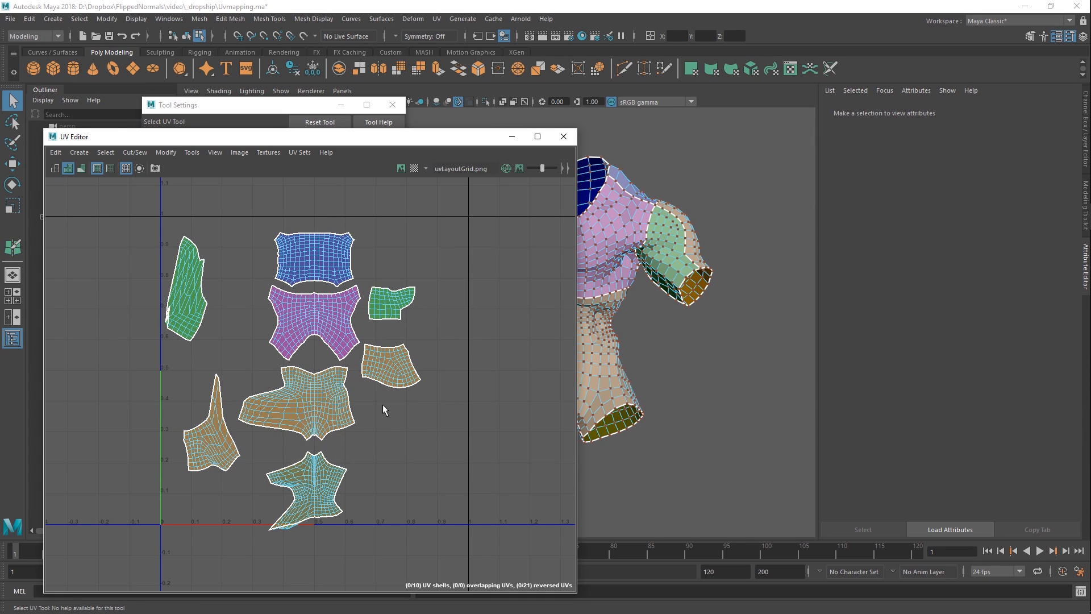
Move the tan side shell beside the torso, then symmetrize front, middle and side shells.
left_click(389, 365)
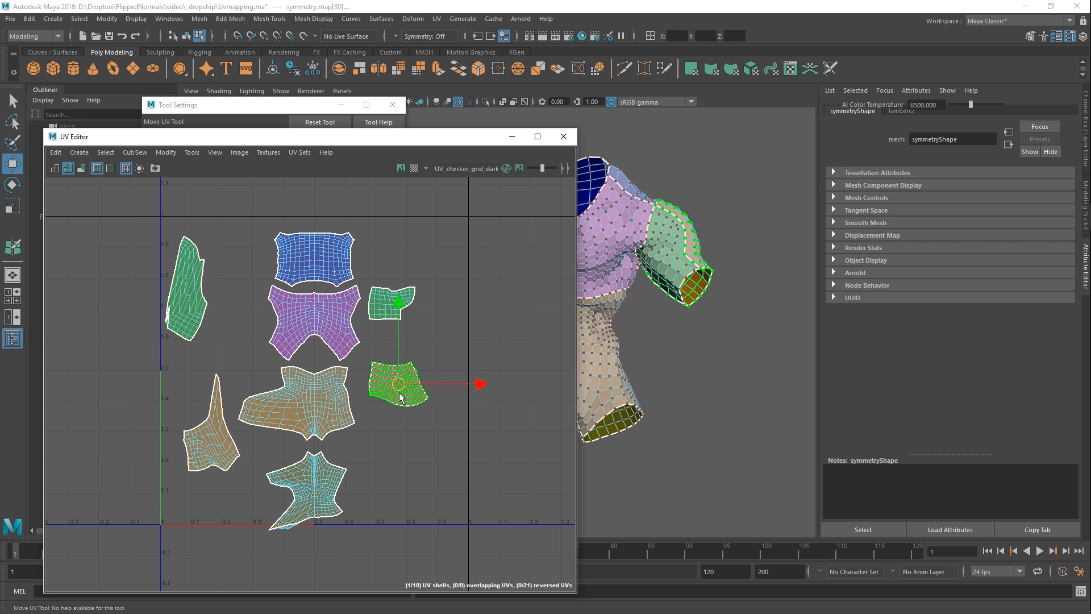
left_click_drag(400, 397, 425, 272)
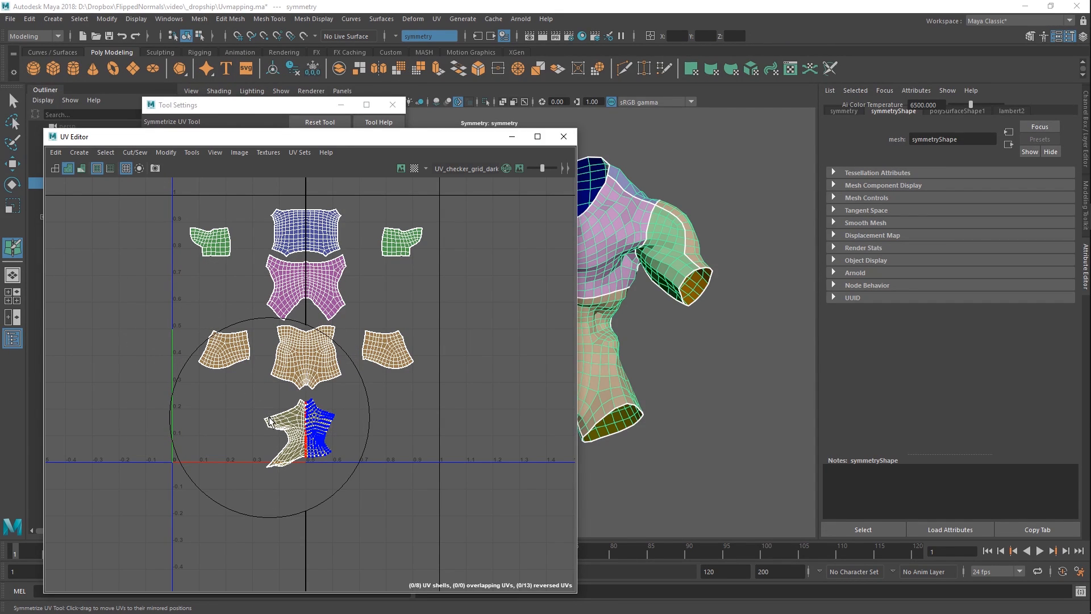
left_click_drag(267, 422, 307, 417)
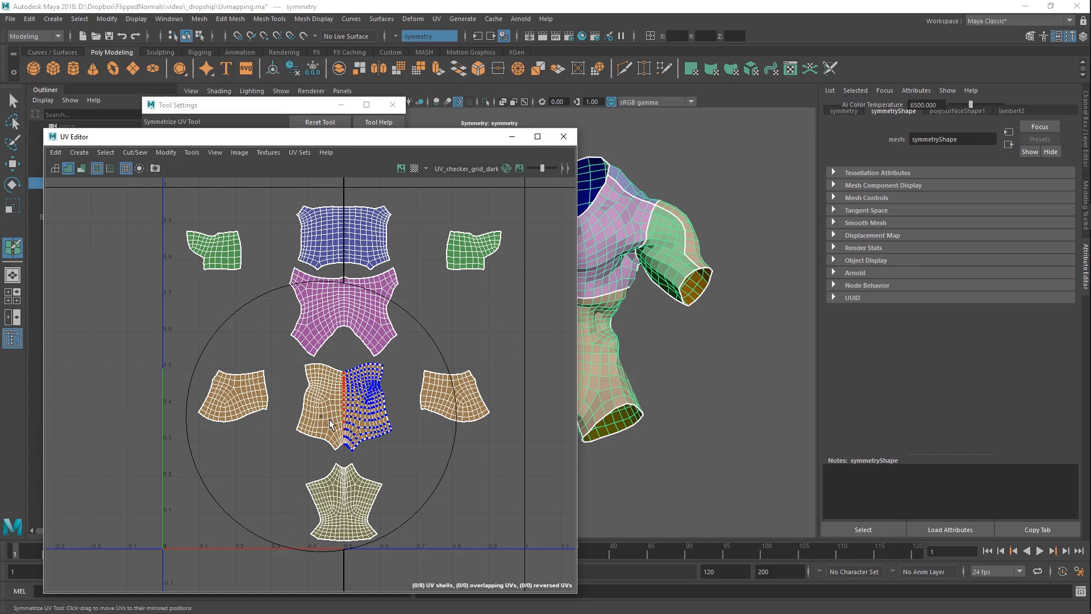
left_click_drag(354, 417, 452, 400)
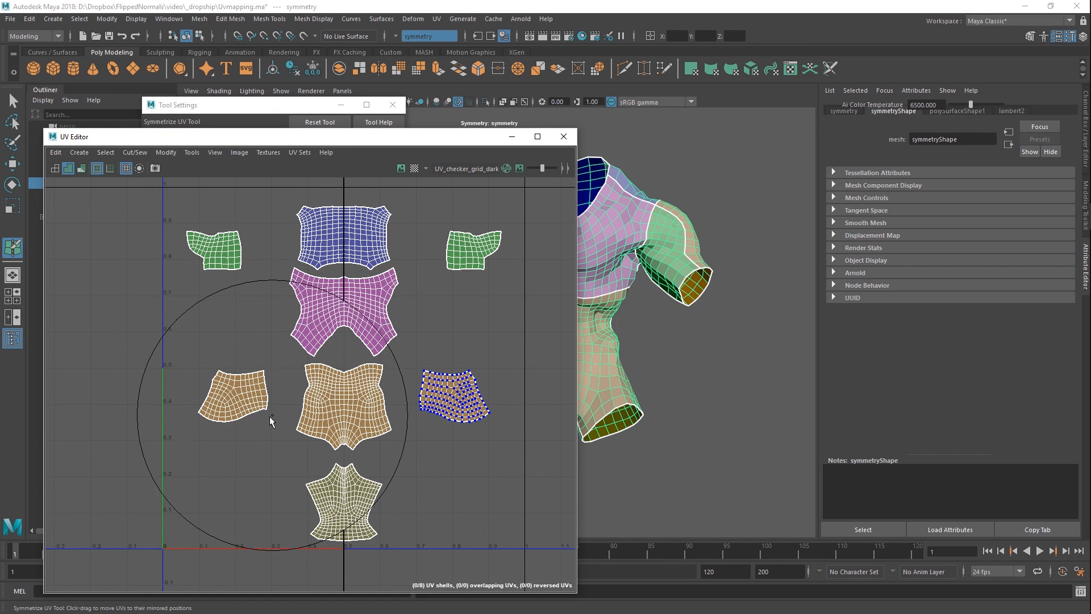
left_click_drag(451, 397, 233, 394)
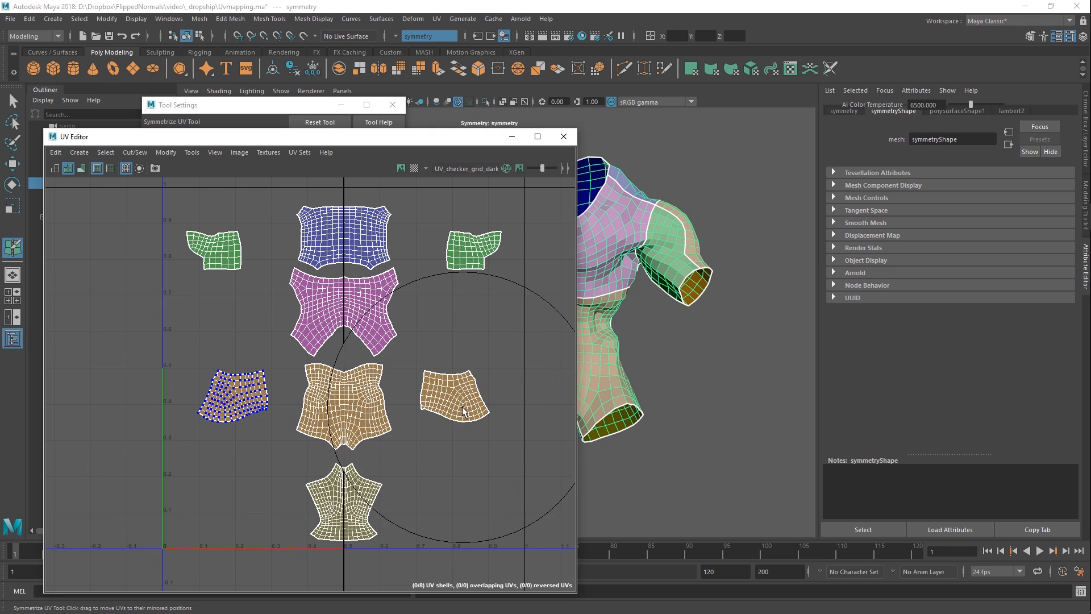
left_click_drag(233, 393, 453, 400)
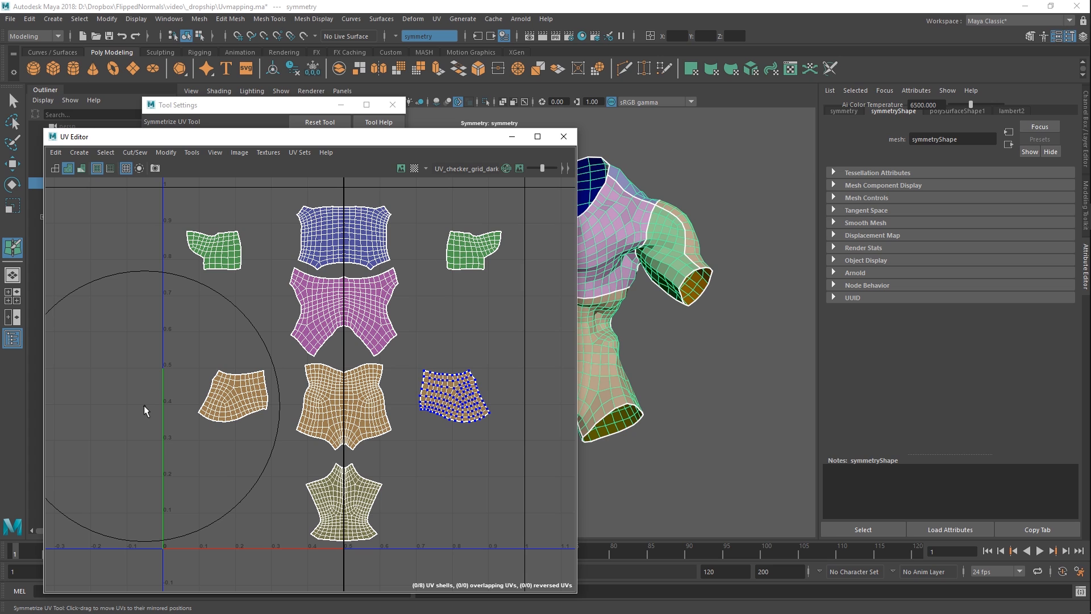
key("alt+tab")
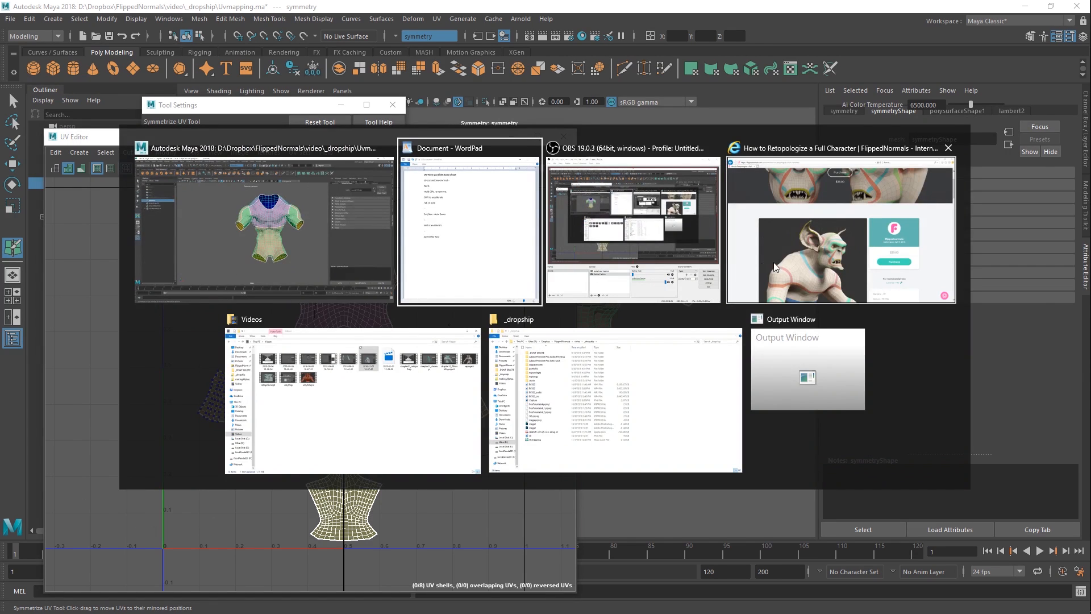